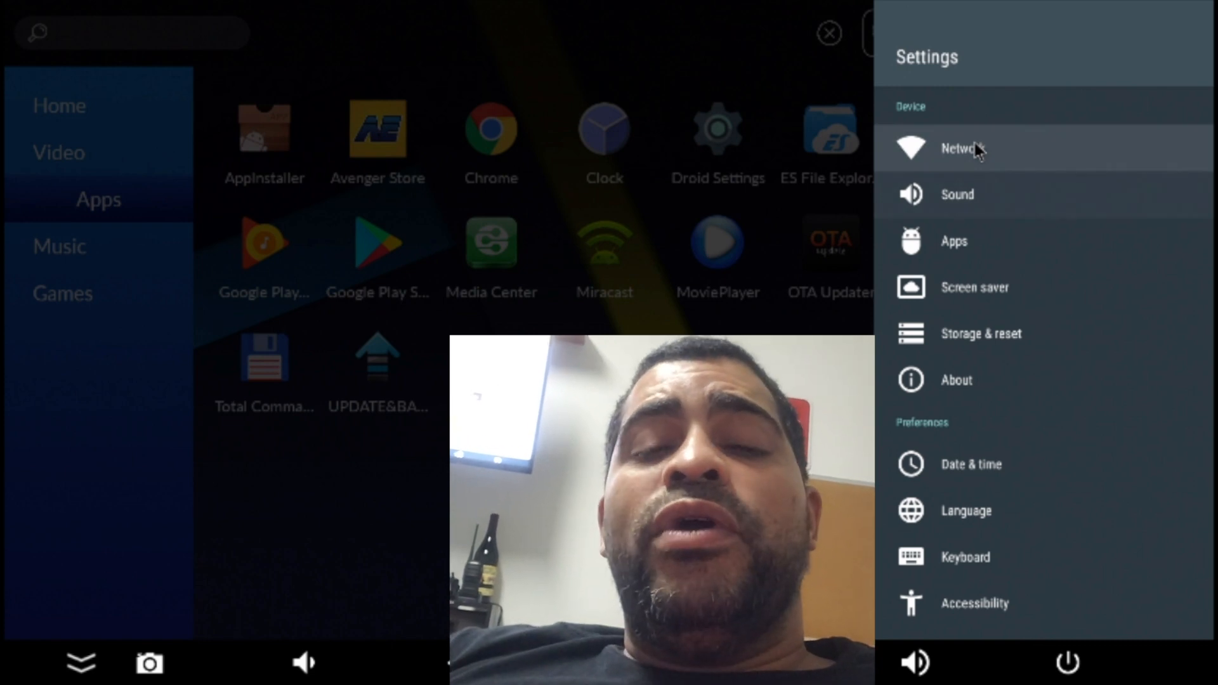
- Dismiss the launcher's Settings side panel and start Chrome from the Apps grid
click(959, 148)
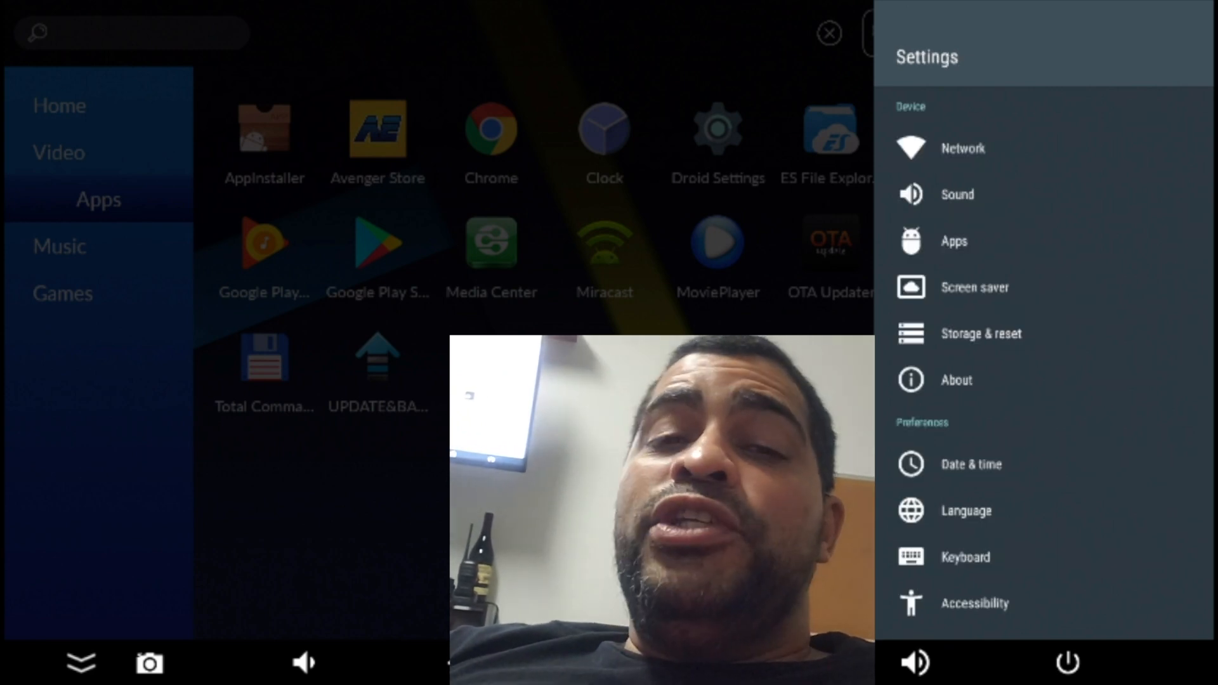
click(828, 33)
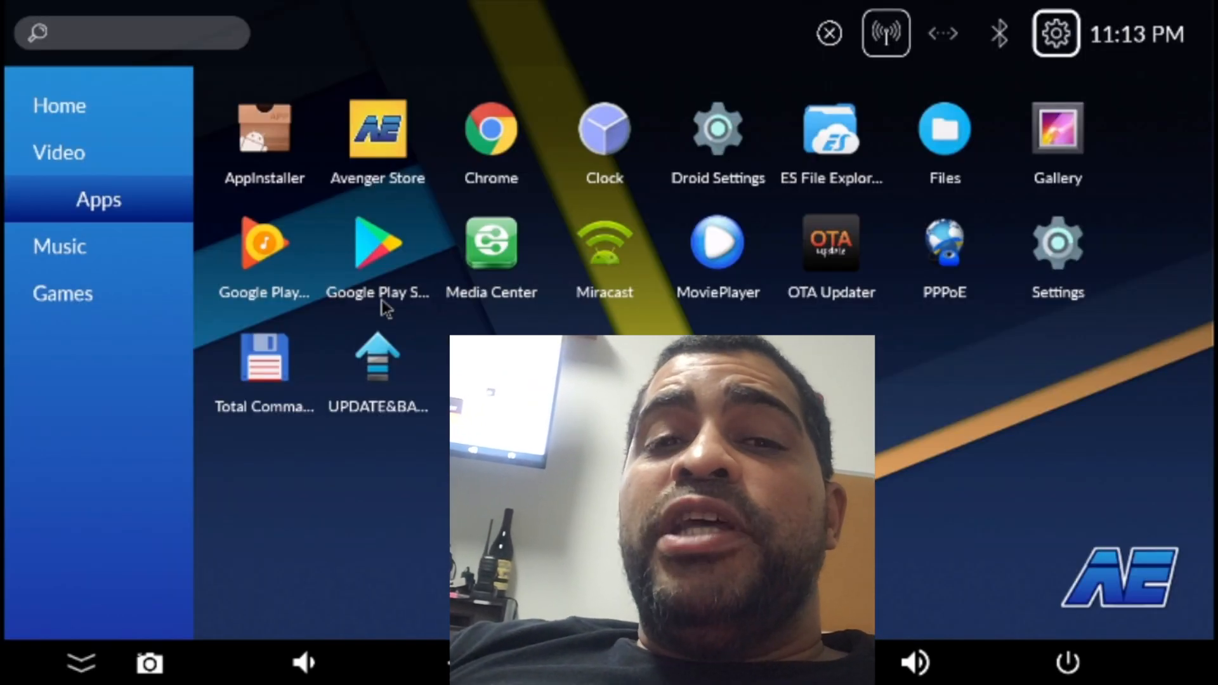
mouse_move(42, 210)
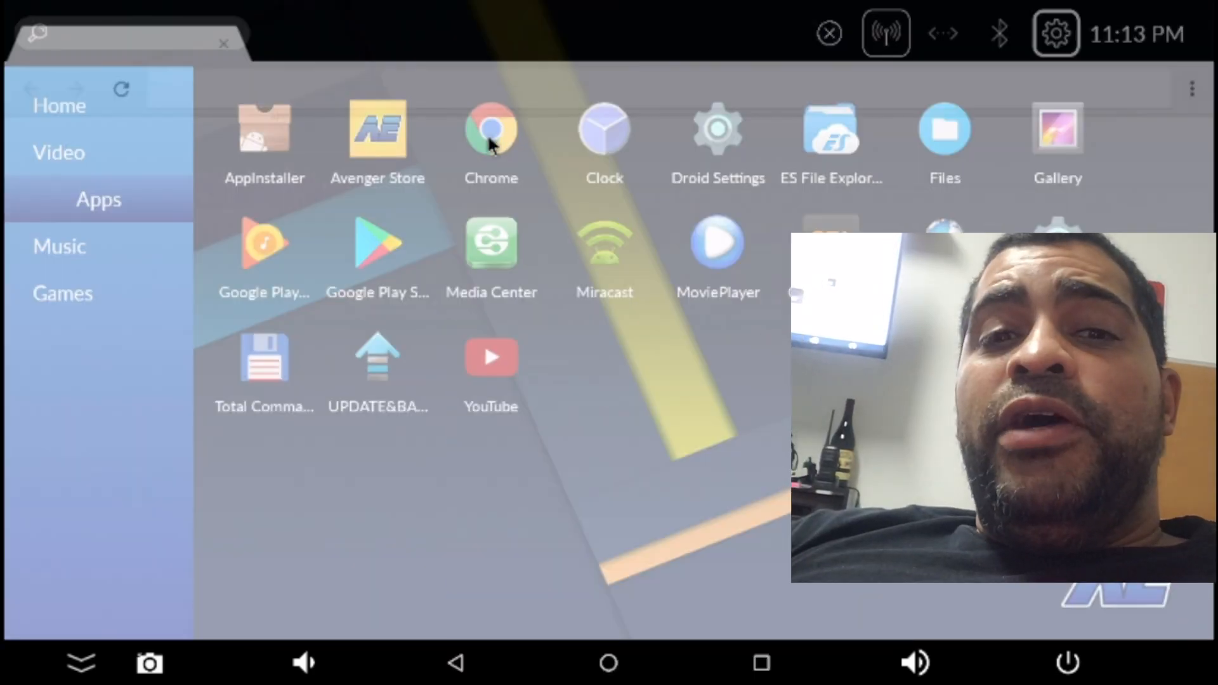
- Accept Chrome's terms and decline signing in
click(491, 128)
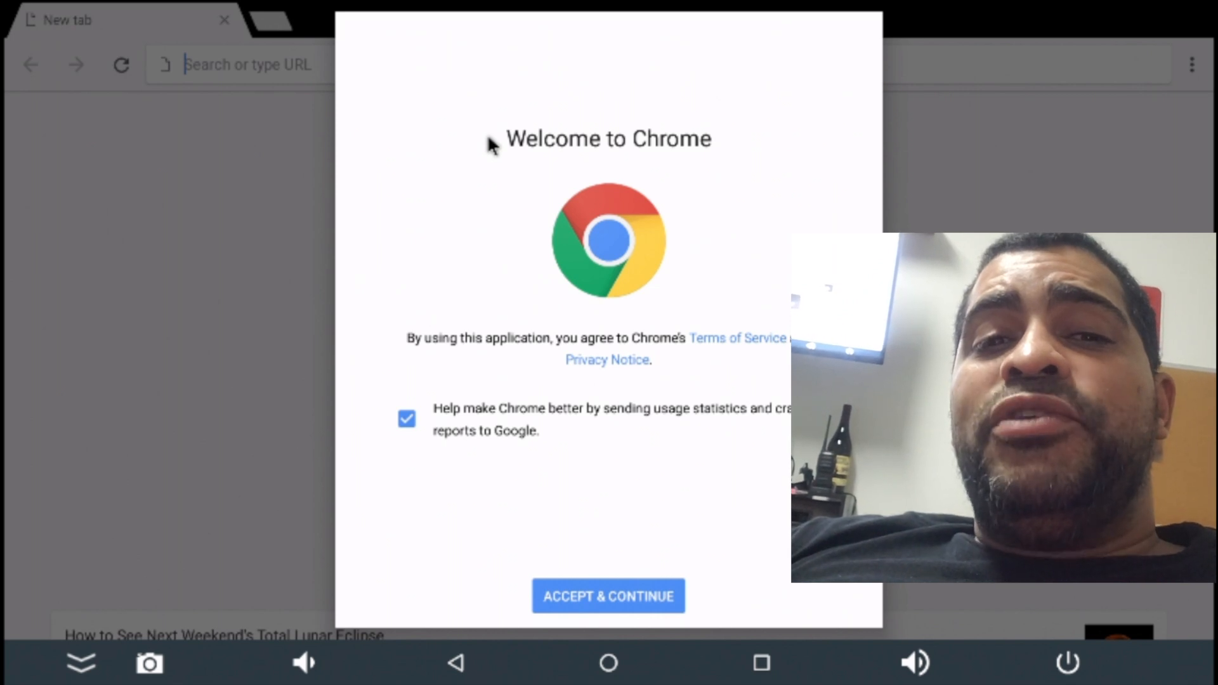
mouse_move(568, 522)
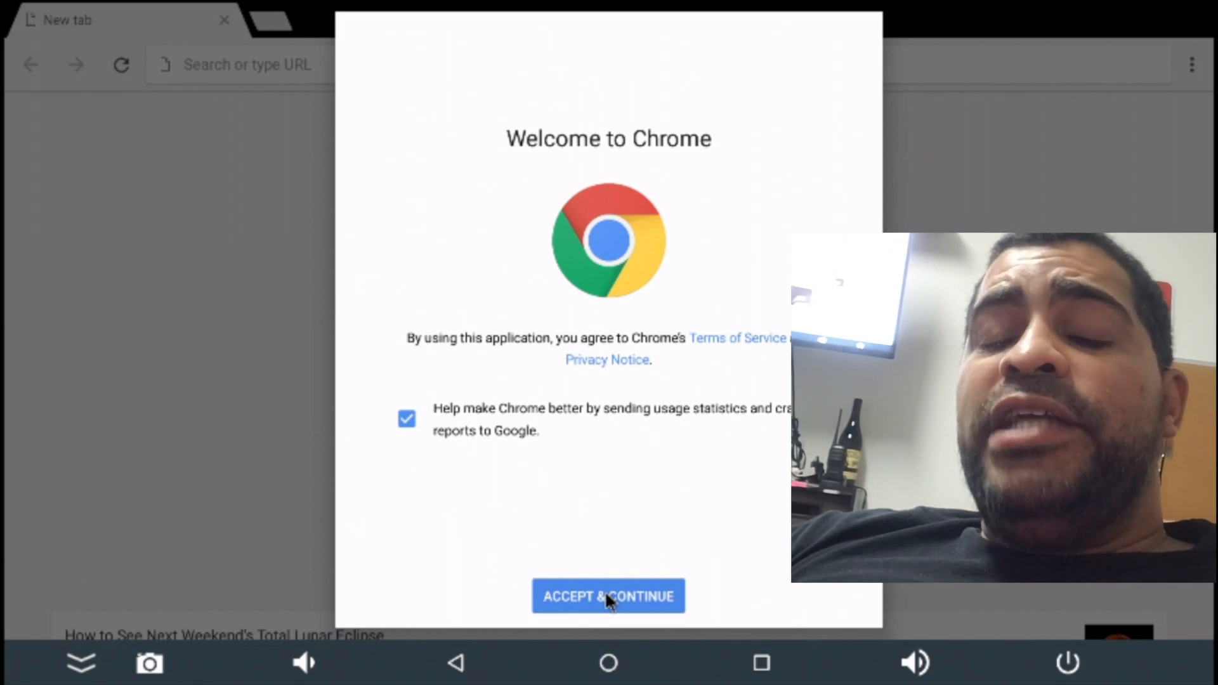
click(609, 596)
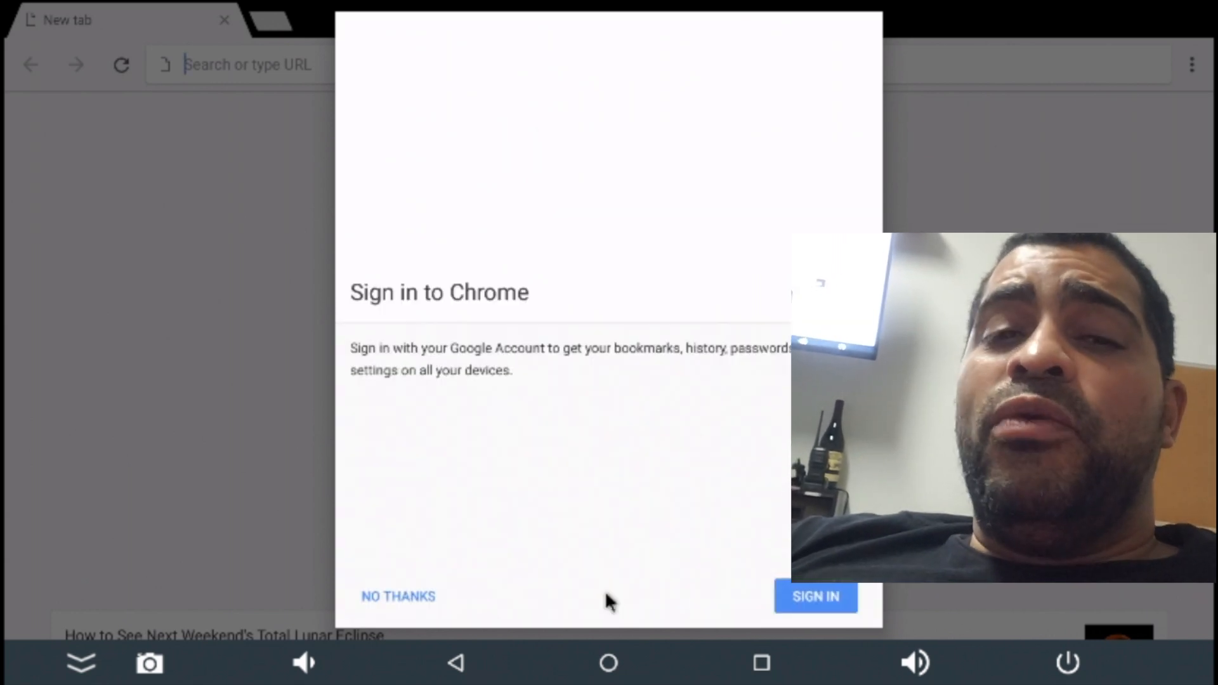
click(398, 596)
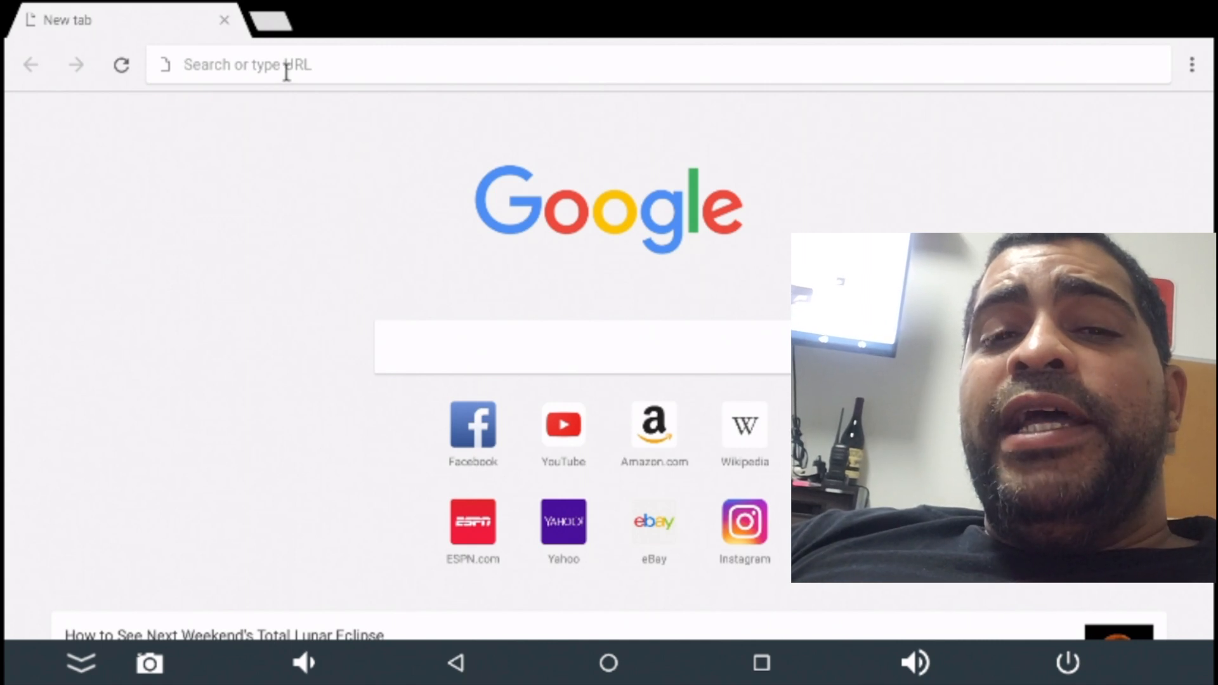
- Enter 'avengerelectronics.com' in the address bar with the on-screen keyboard
text(a)
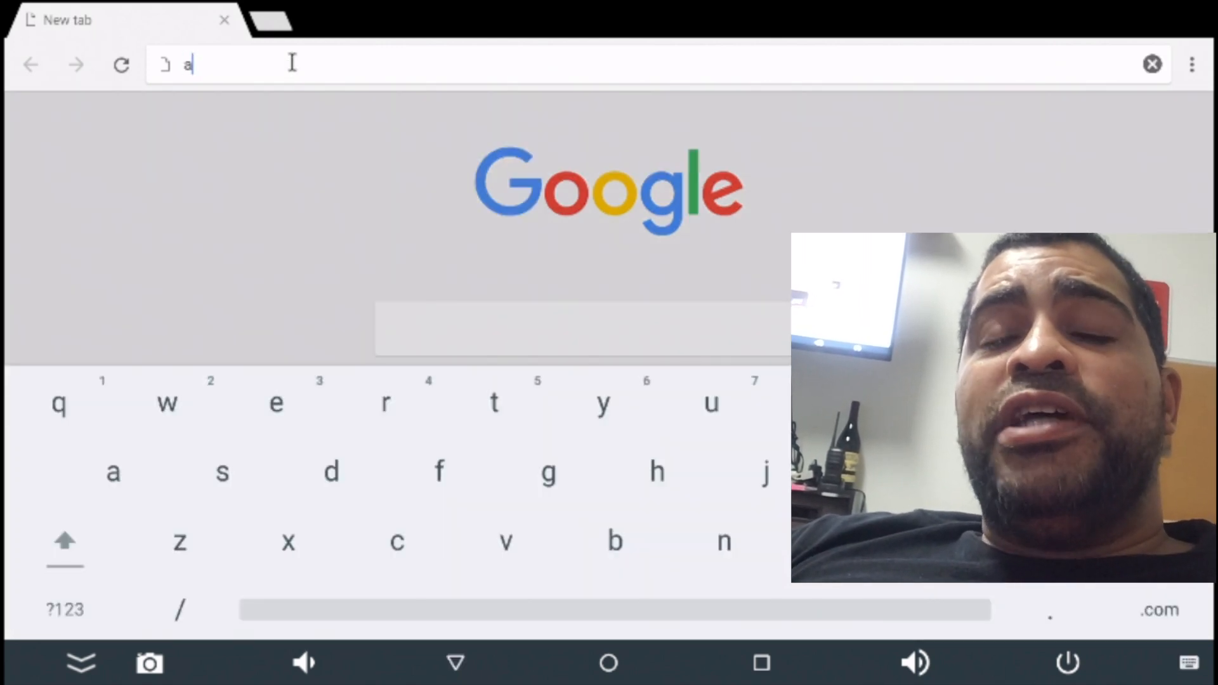
text(vengers)
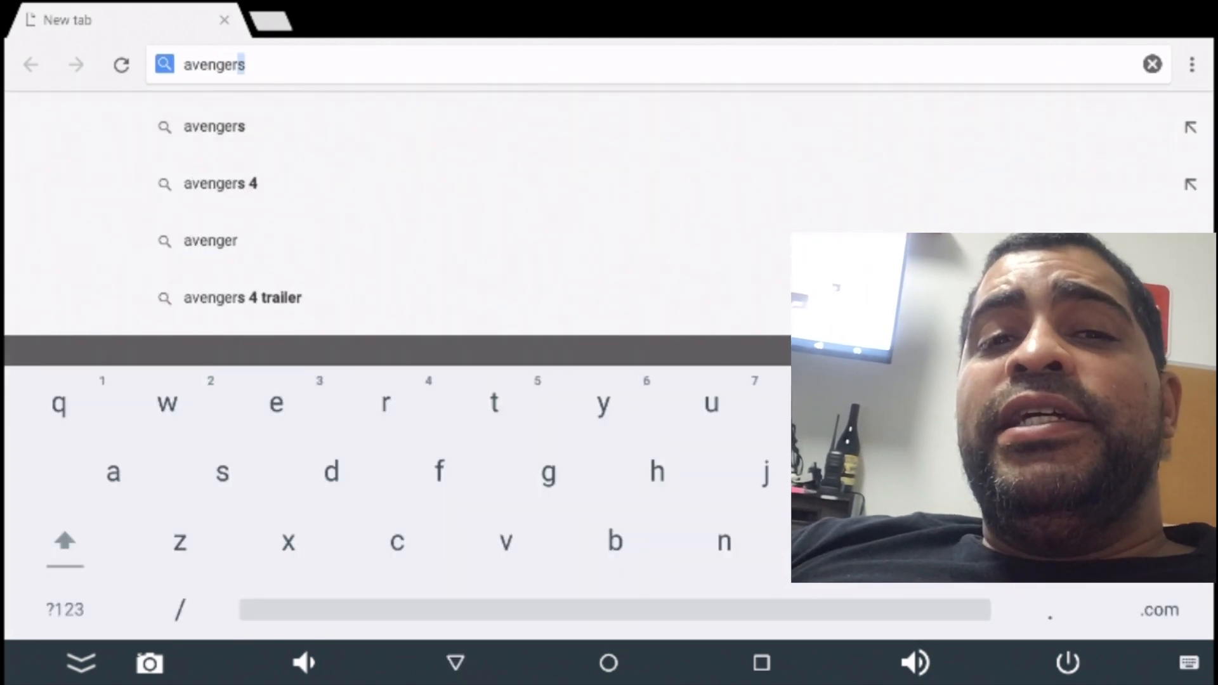
text(electroni)
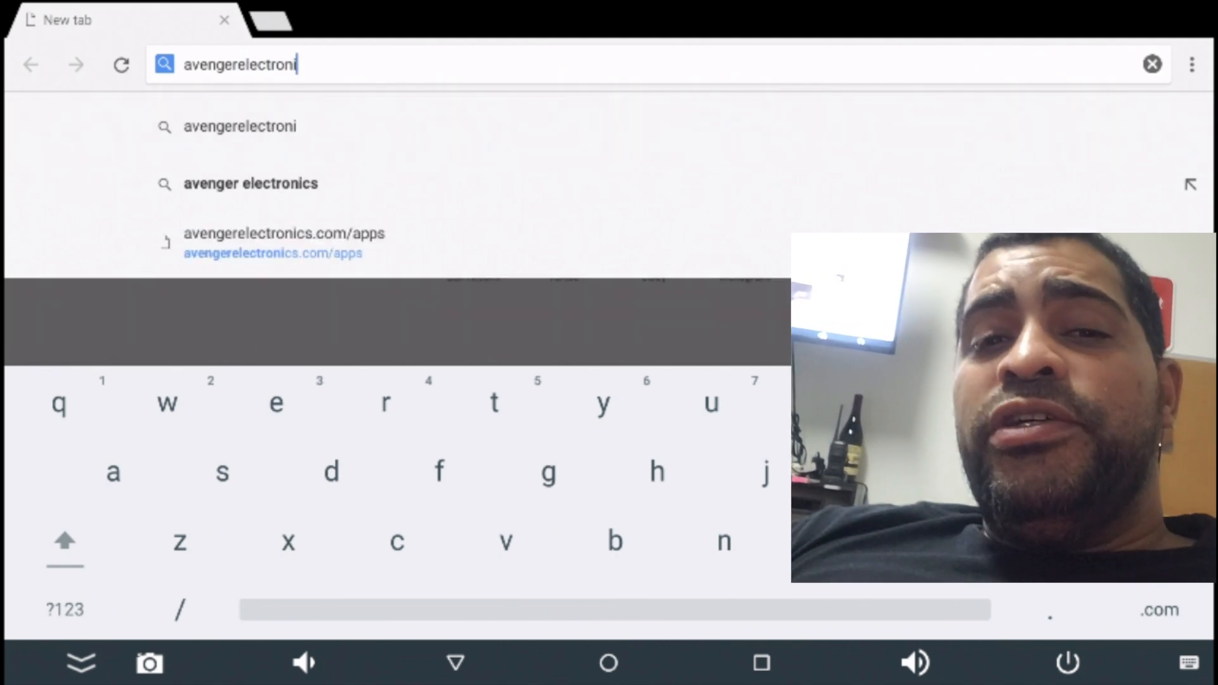
text(cs.com)
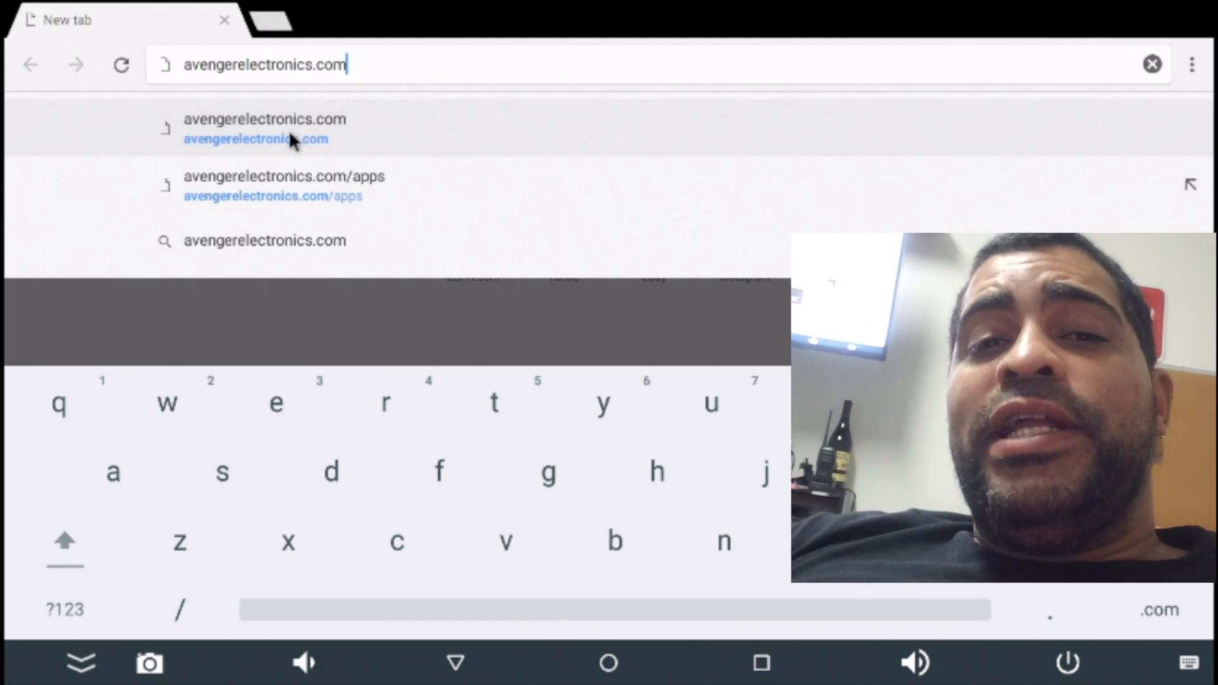
- Open avengerelectronics.com's Remote Support page and scroll to Step 1's QuickSupport download link
click(264, 119)
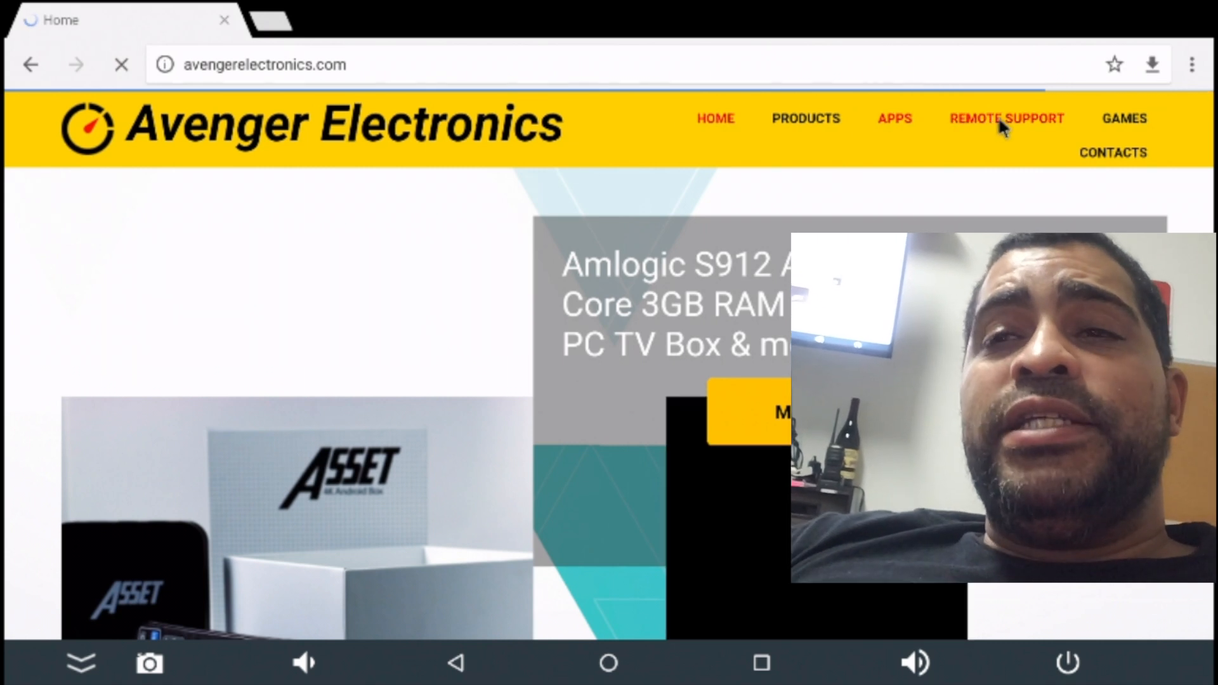
click(1006, 118)
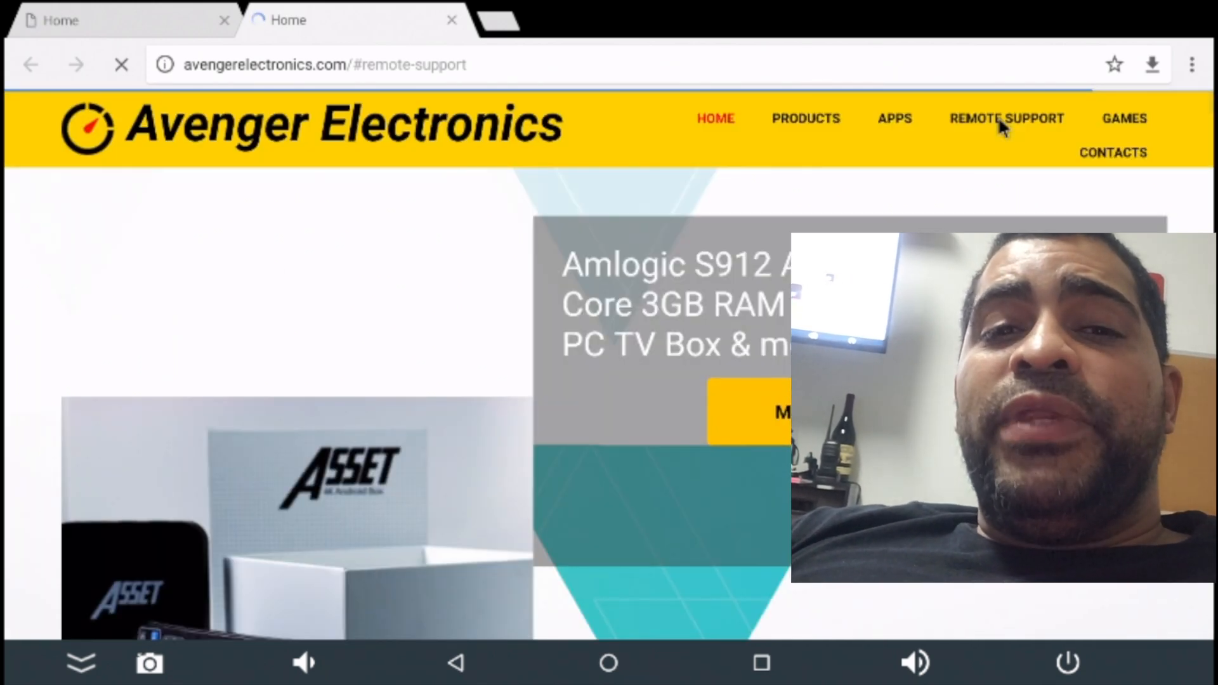
click(1007, 118)
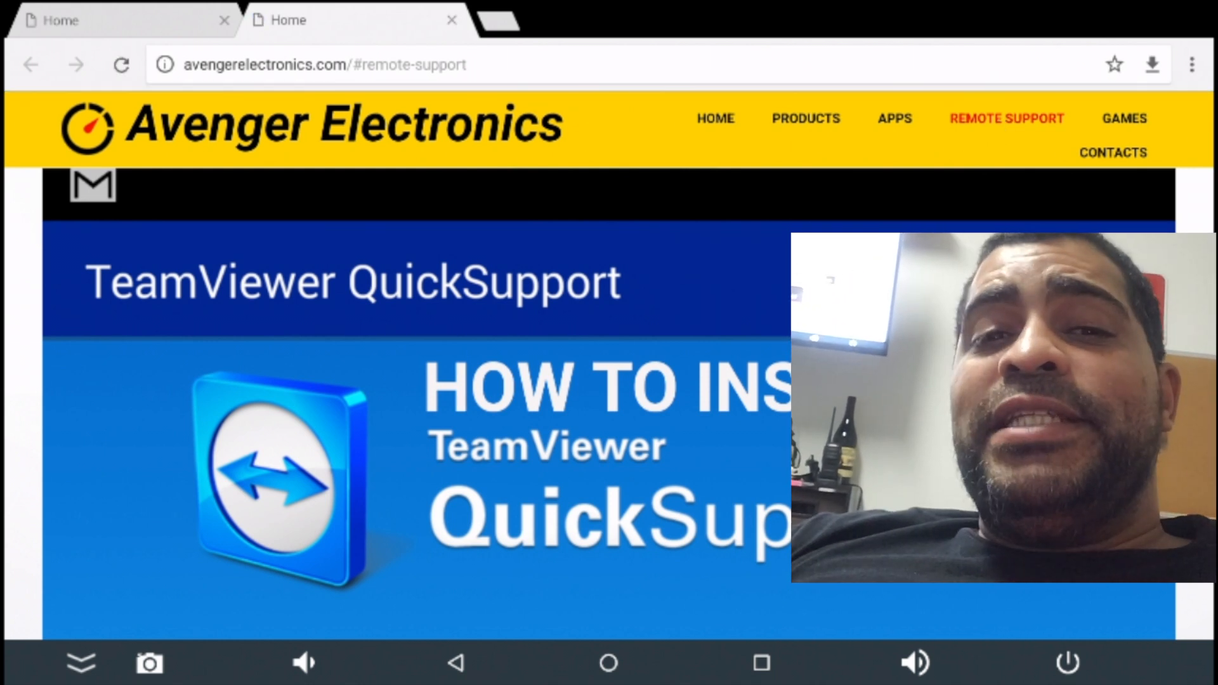
scroll(down, 3)
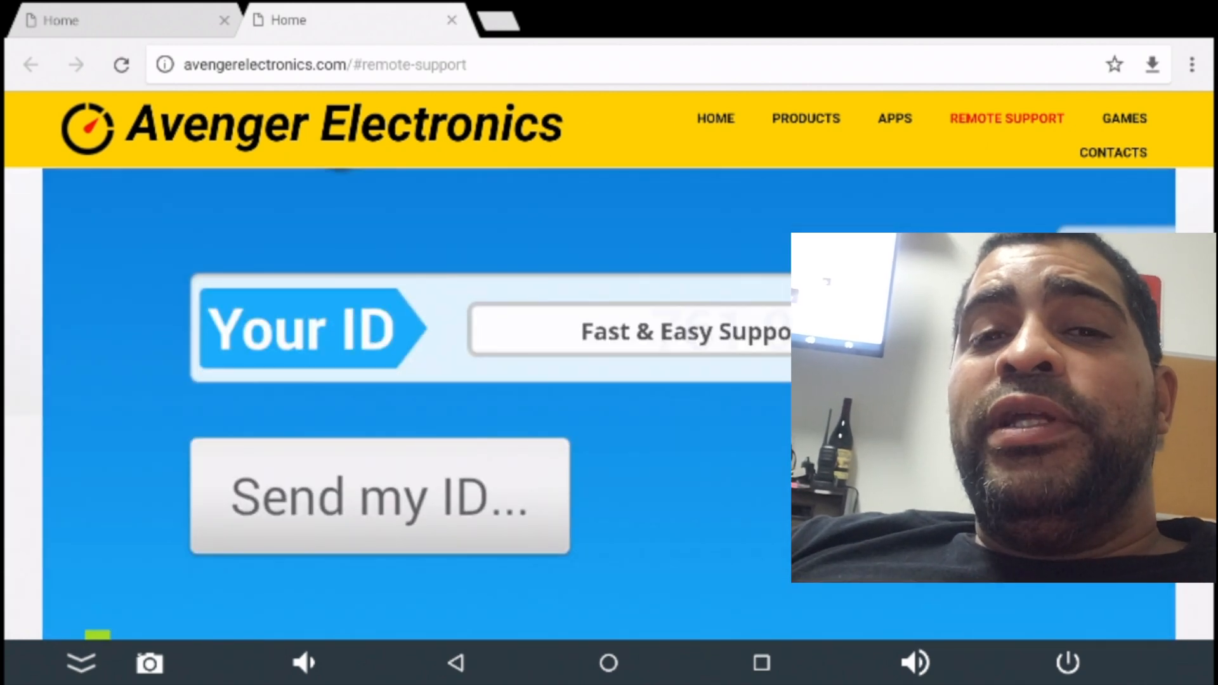
scroll(down, 3)
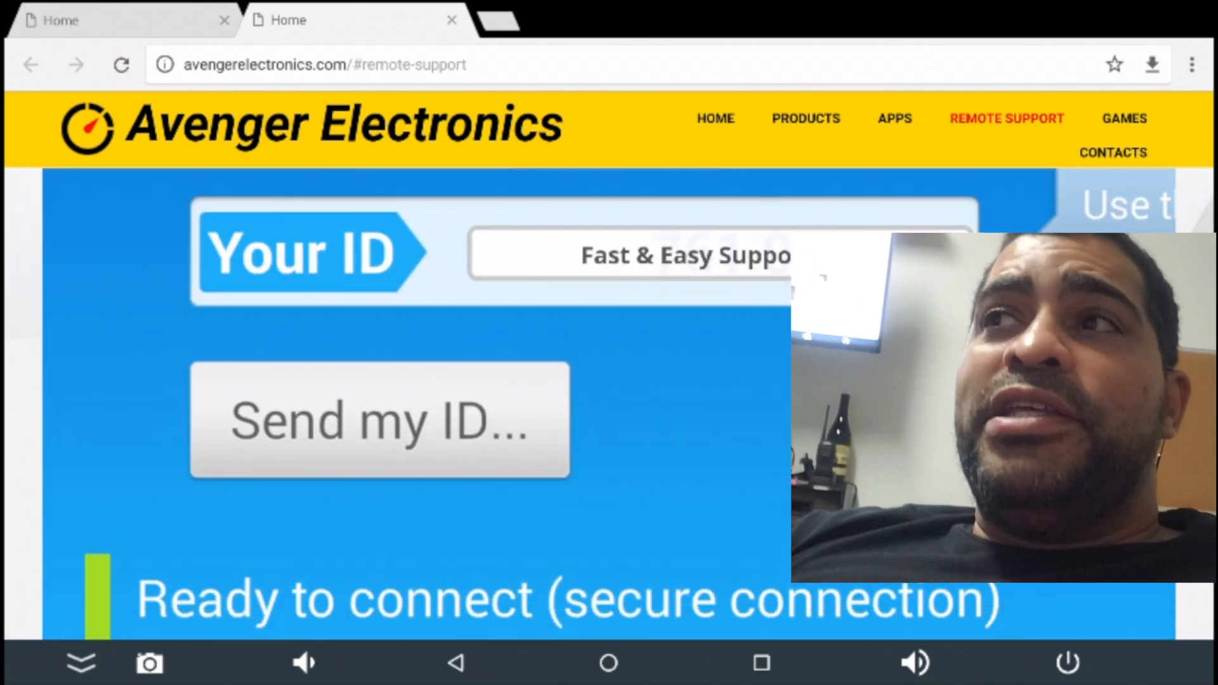
scroll(down, 3)
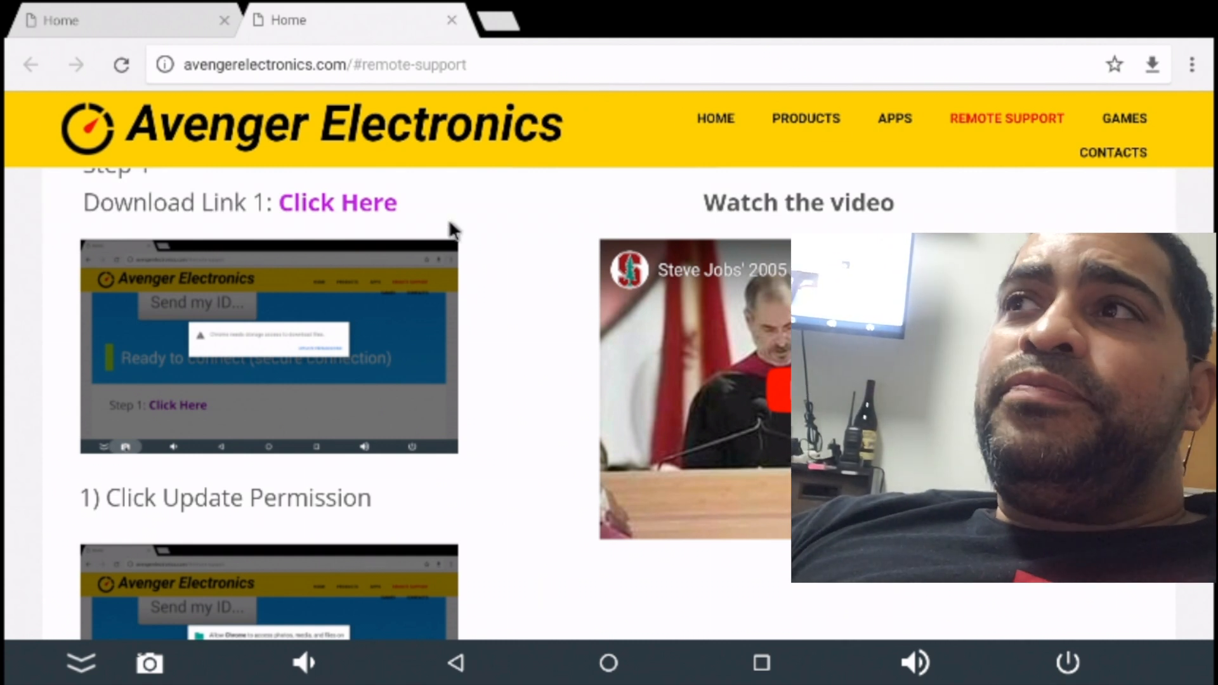
- Download the QuickSupport installer, granting Chrome storage and file access permissions
click(337, 202)
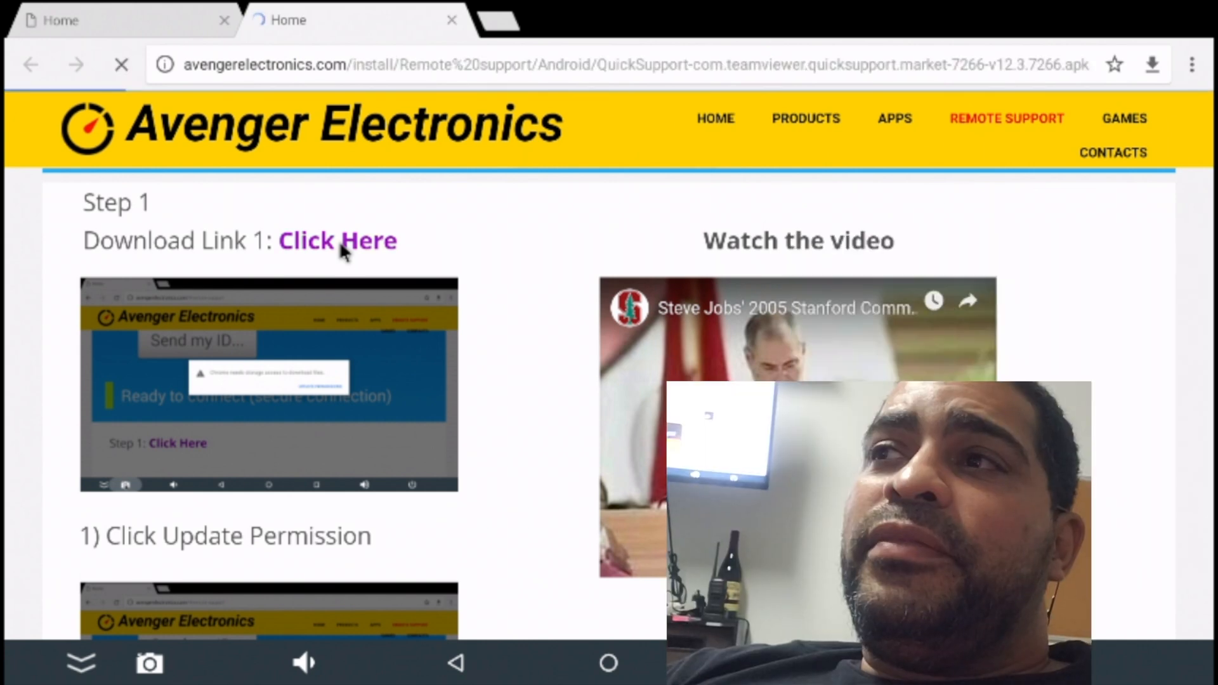
click(337, 241)
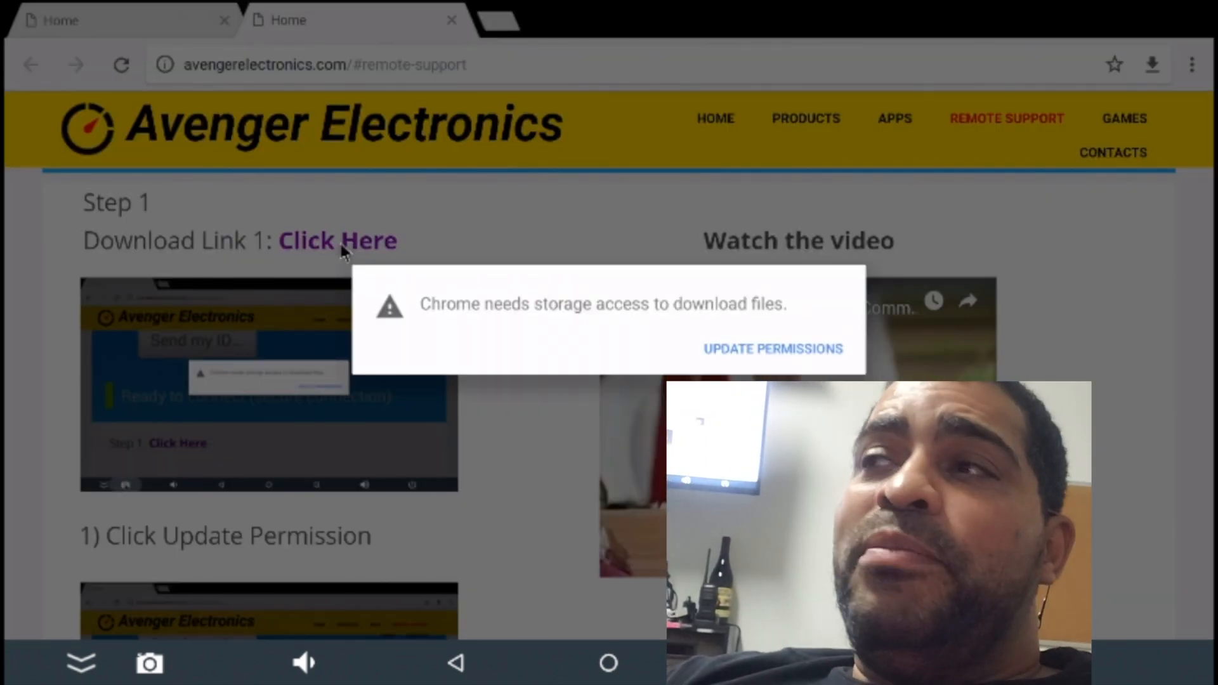
click(772, 349)
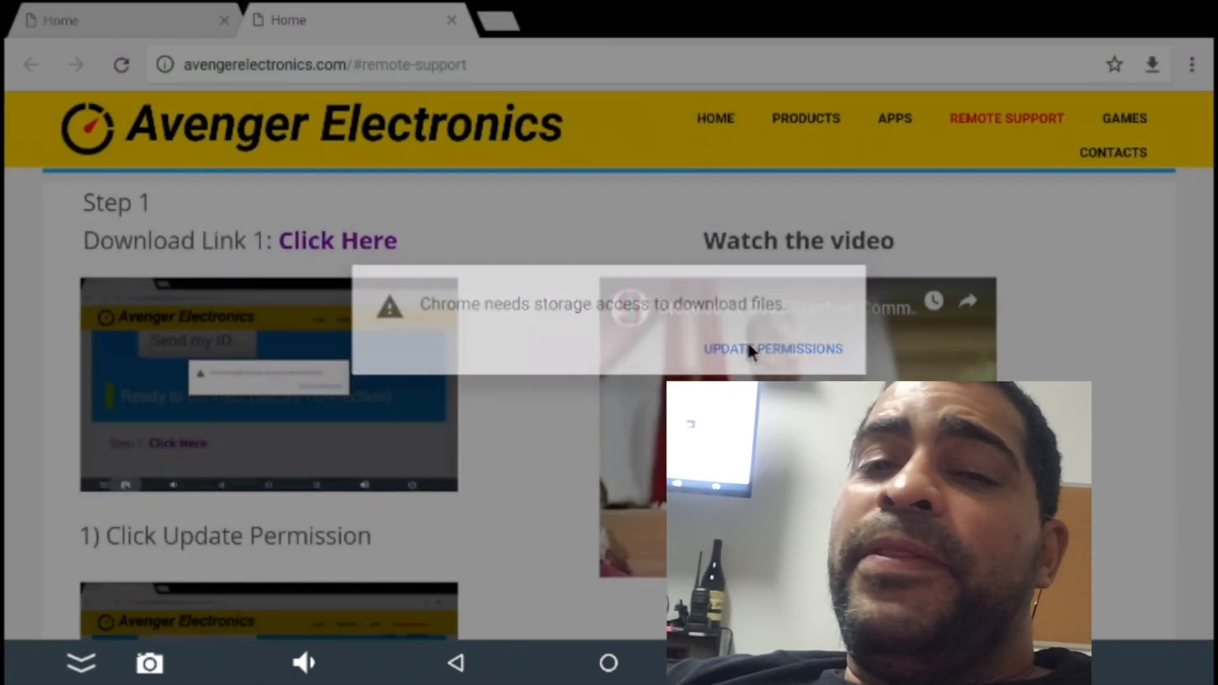
click(773, 349)
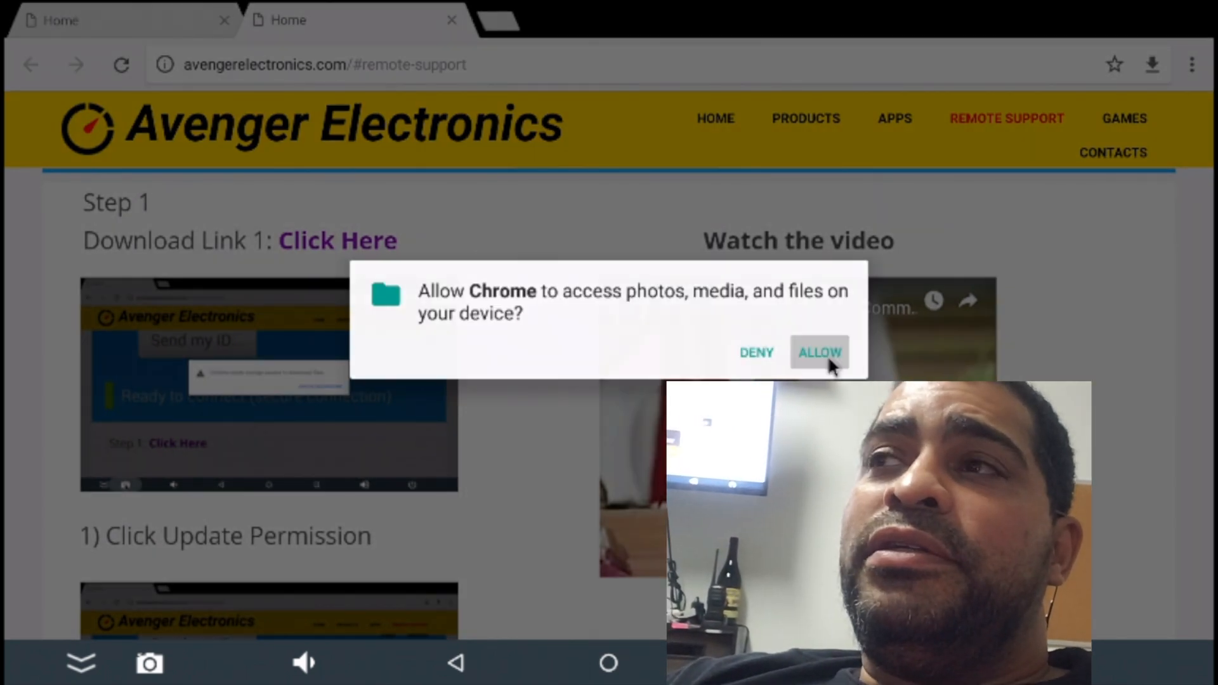
click(818, 352)
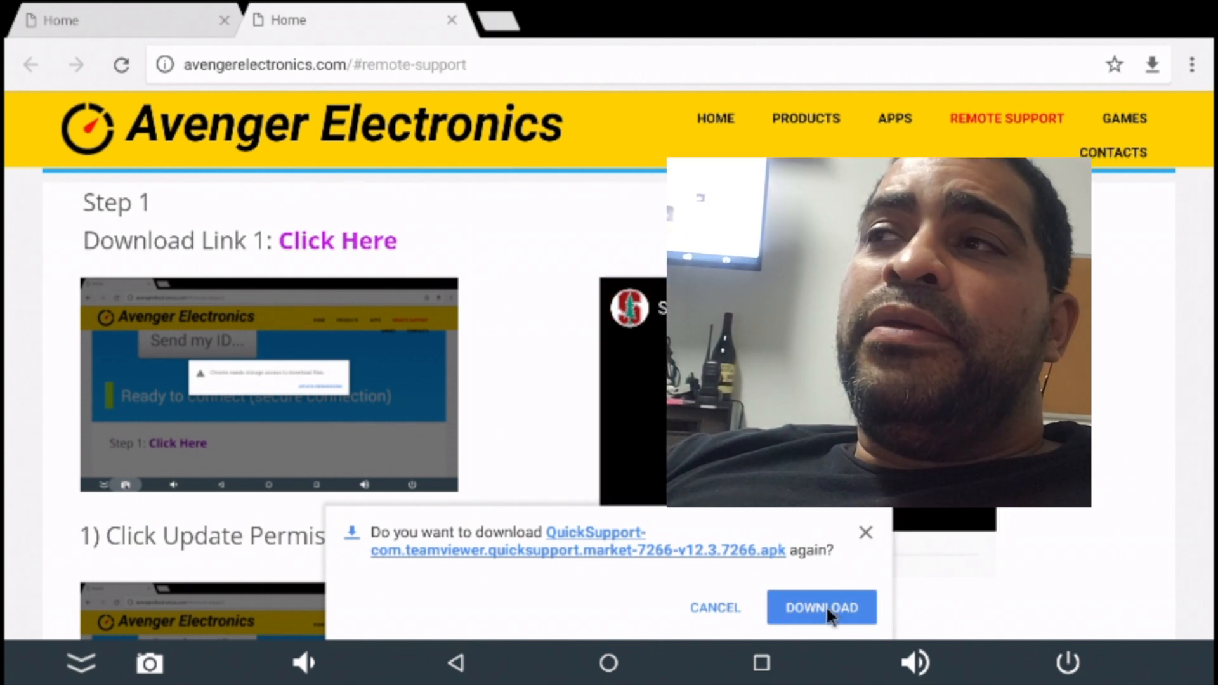
click(821, 608)
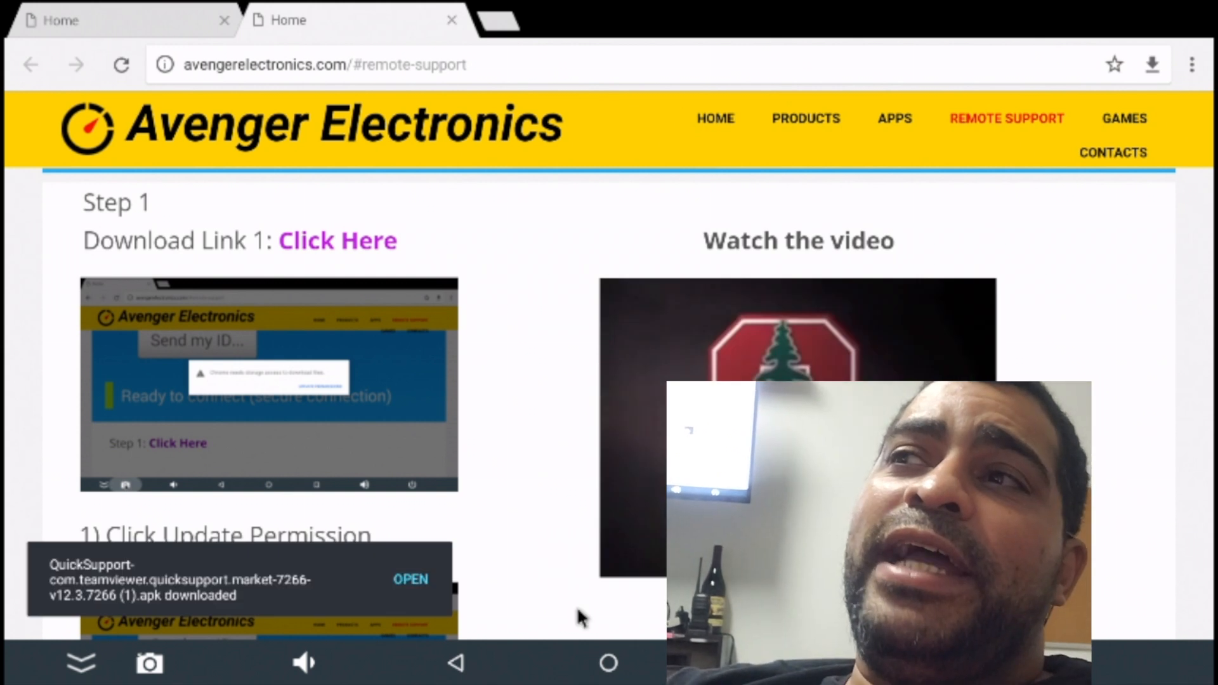
- Open the QuickSupport package, install it, and return to Chrome
click(411, 579)
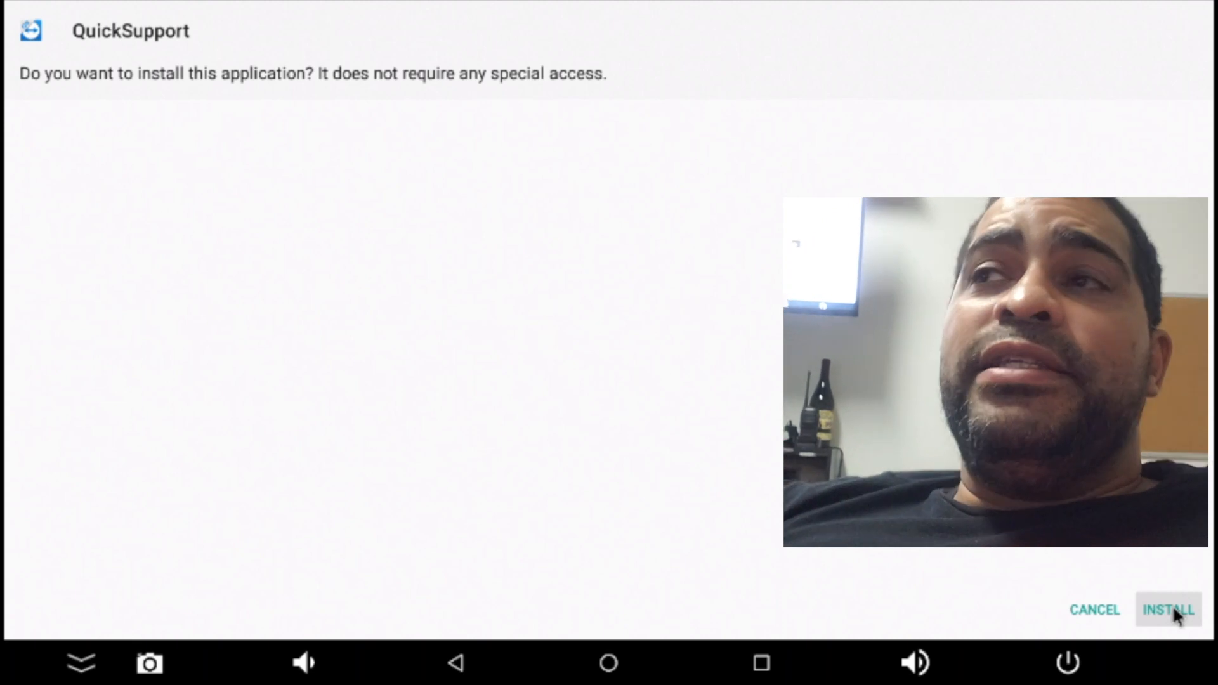
click(1169, 609)
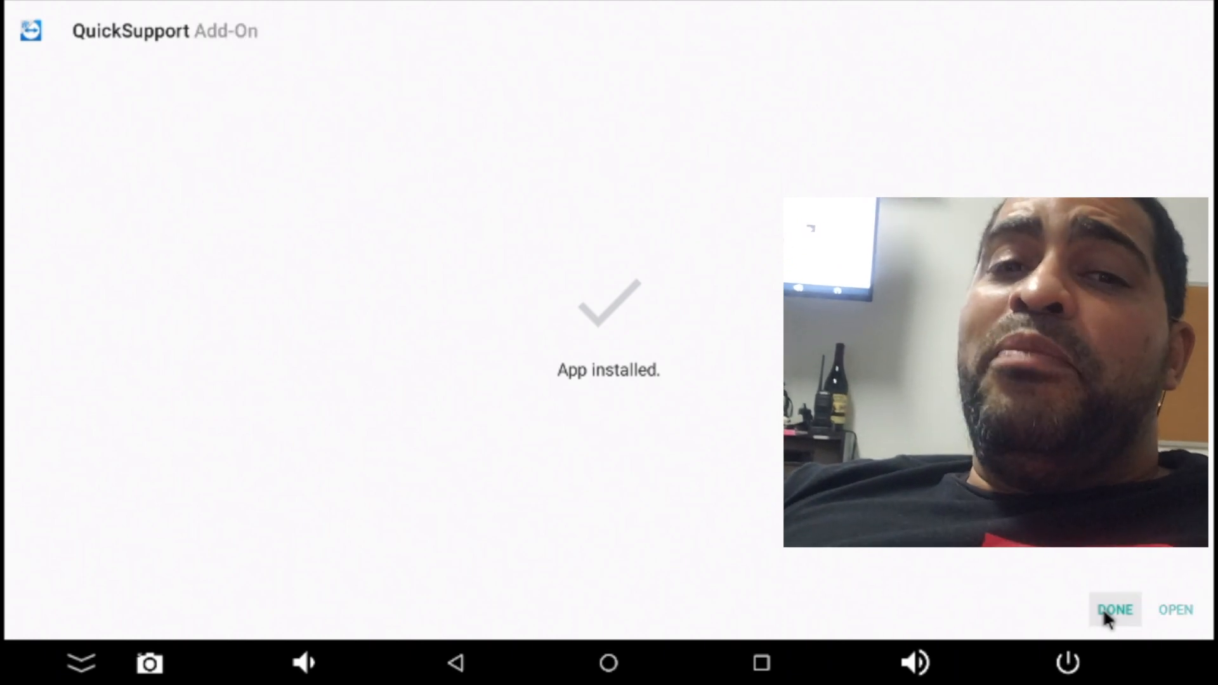
click(1115, 609)
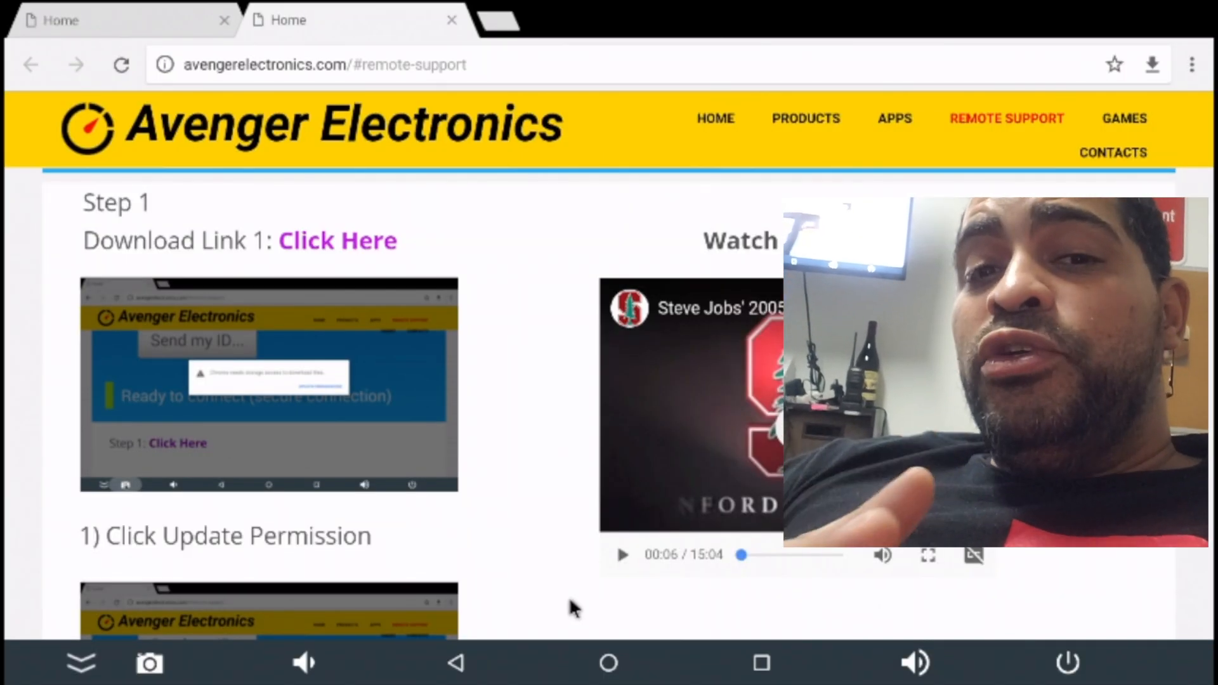
- Scroll to Step 2 and download the QuickSupport Add-On file
scroll(up, 3)
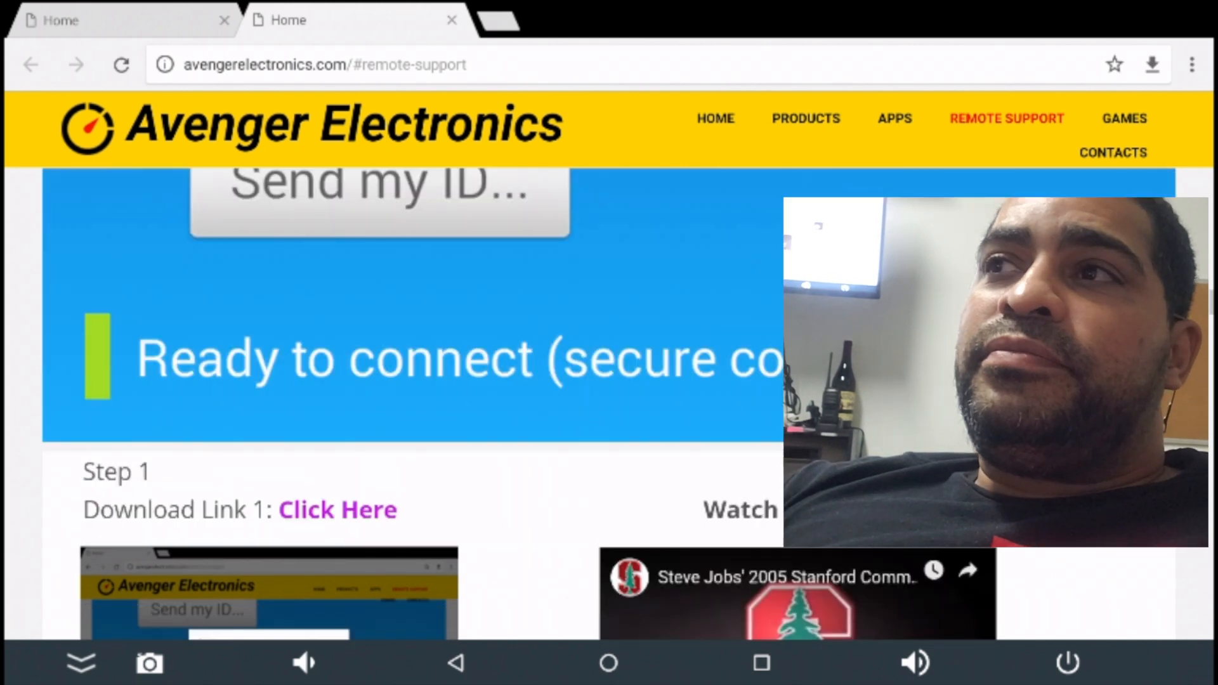
scroll(down, 3)
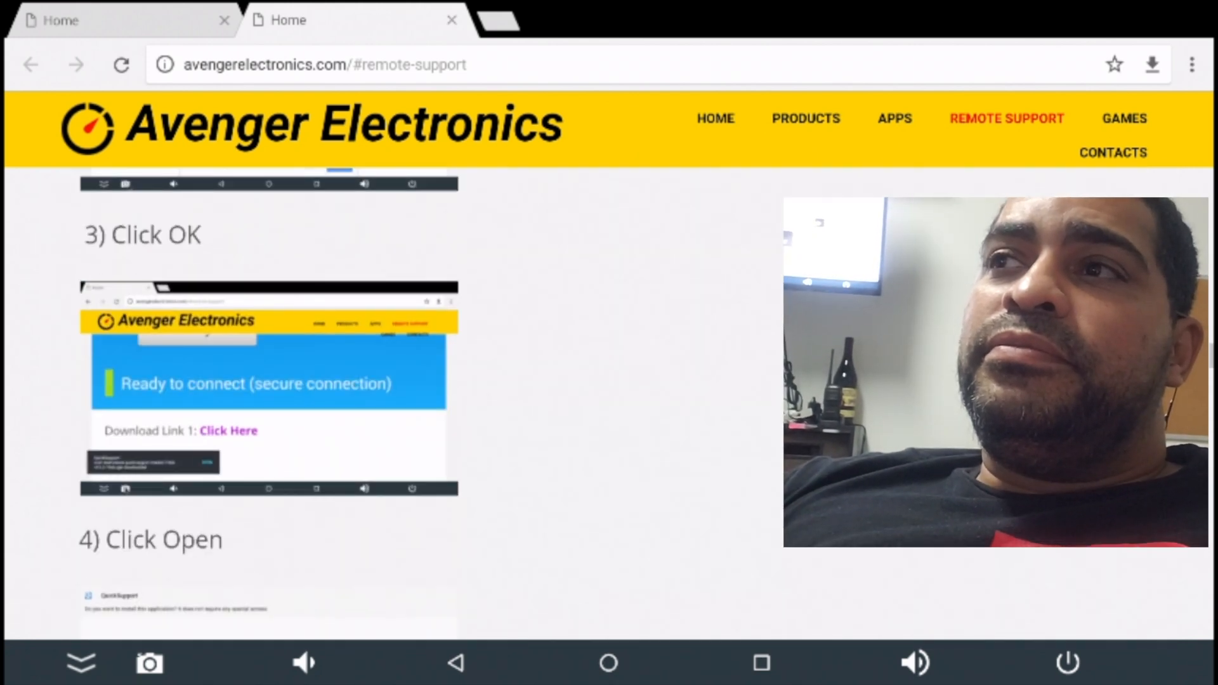
scroll(down, 3)
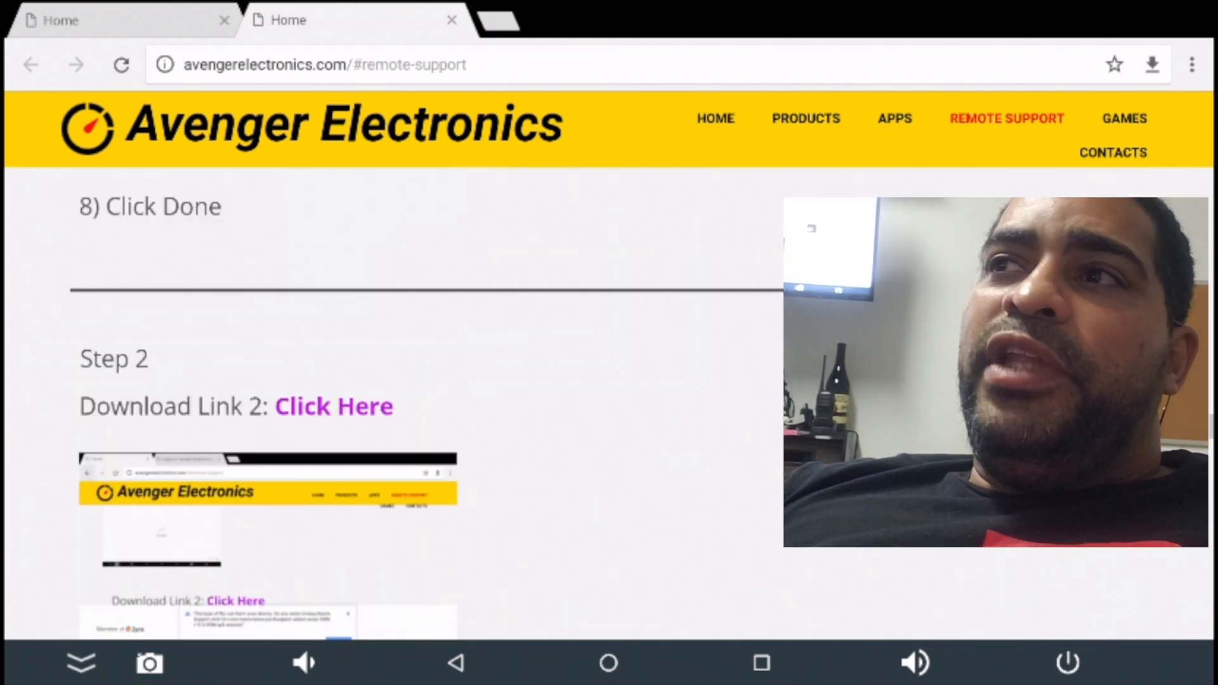
scroll(down, 3)
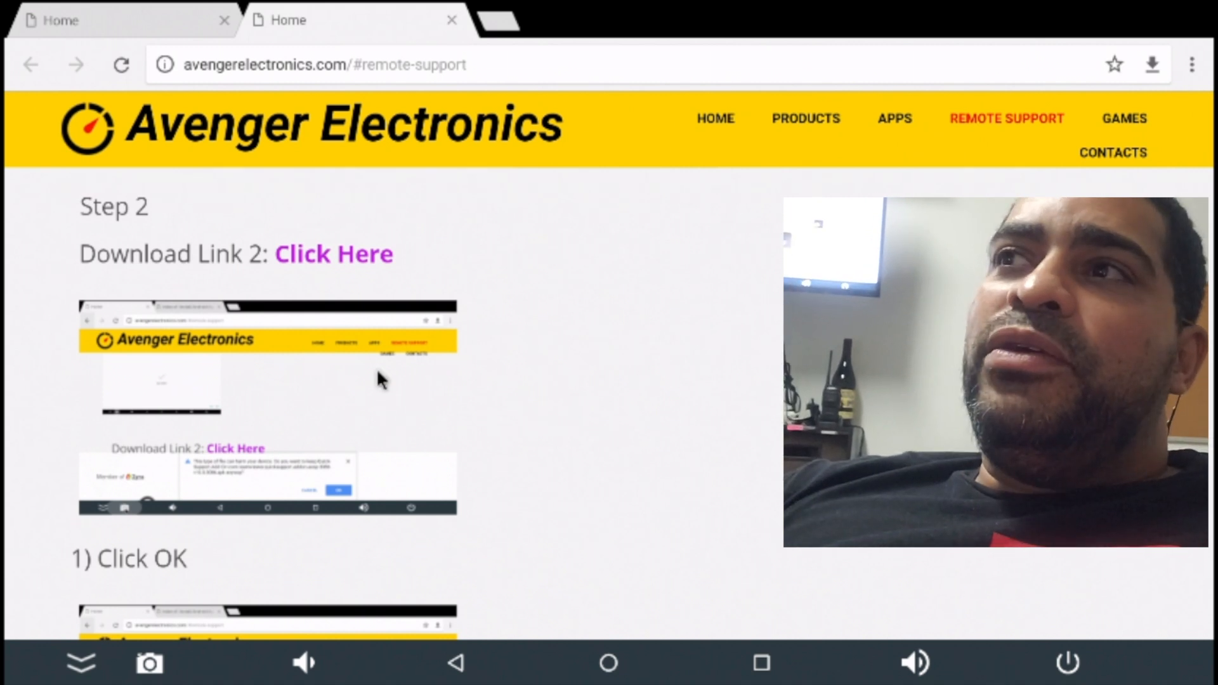
click(333, 253)
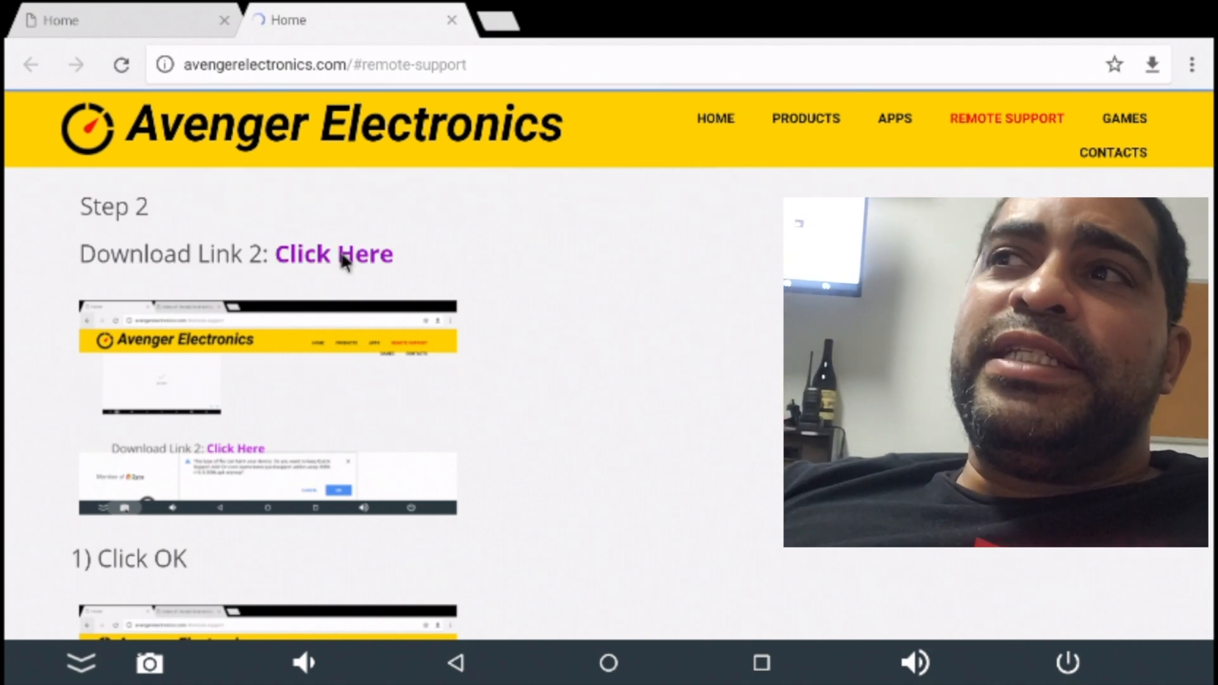
click(333, 254)
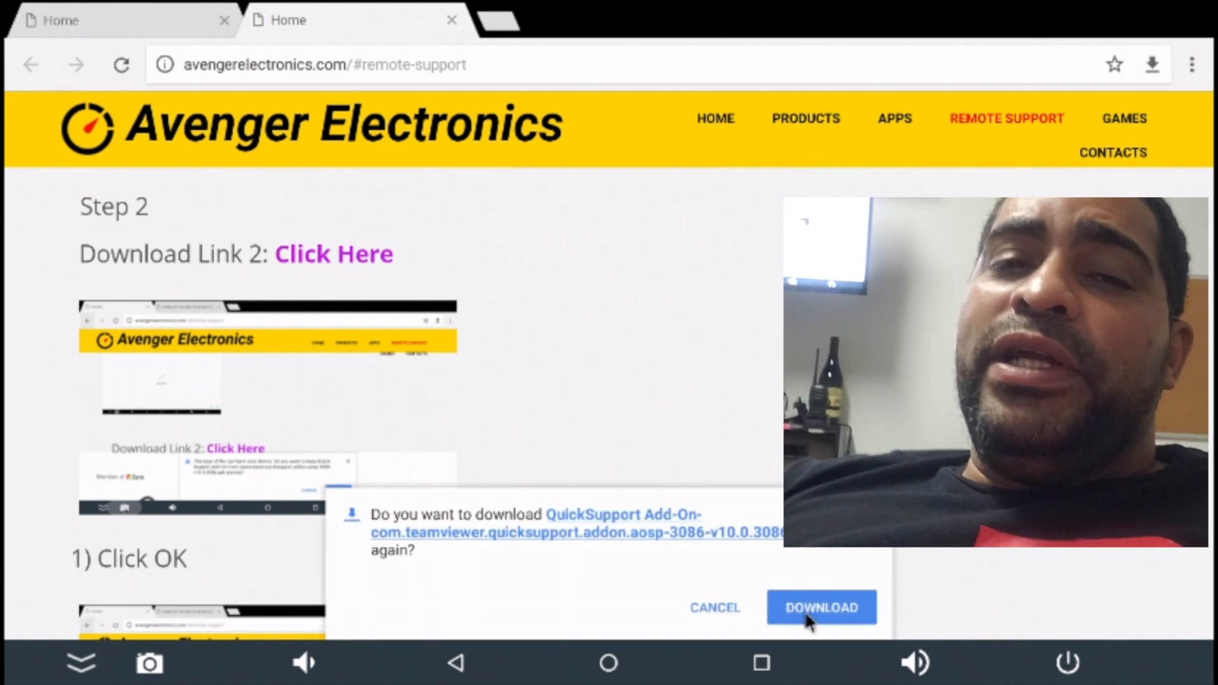
click(821, 607)
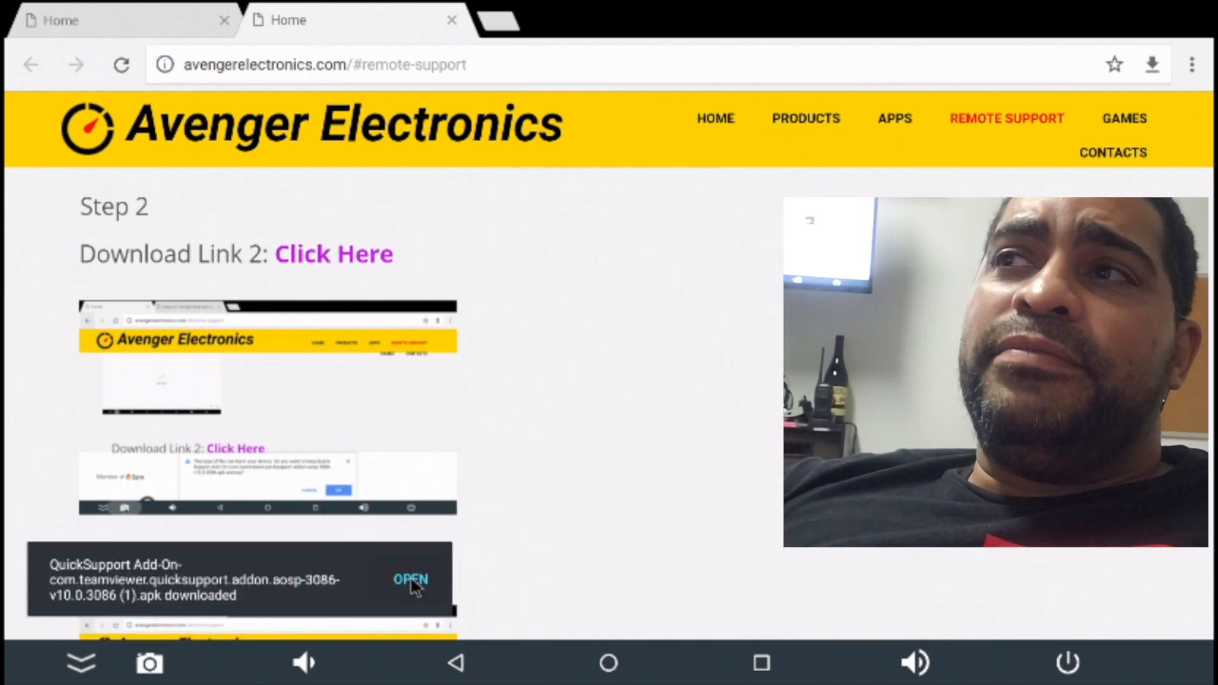
- Open the Add-On package, install it, and finish
click(411, 579)
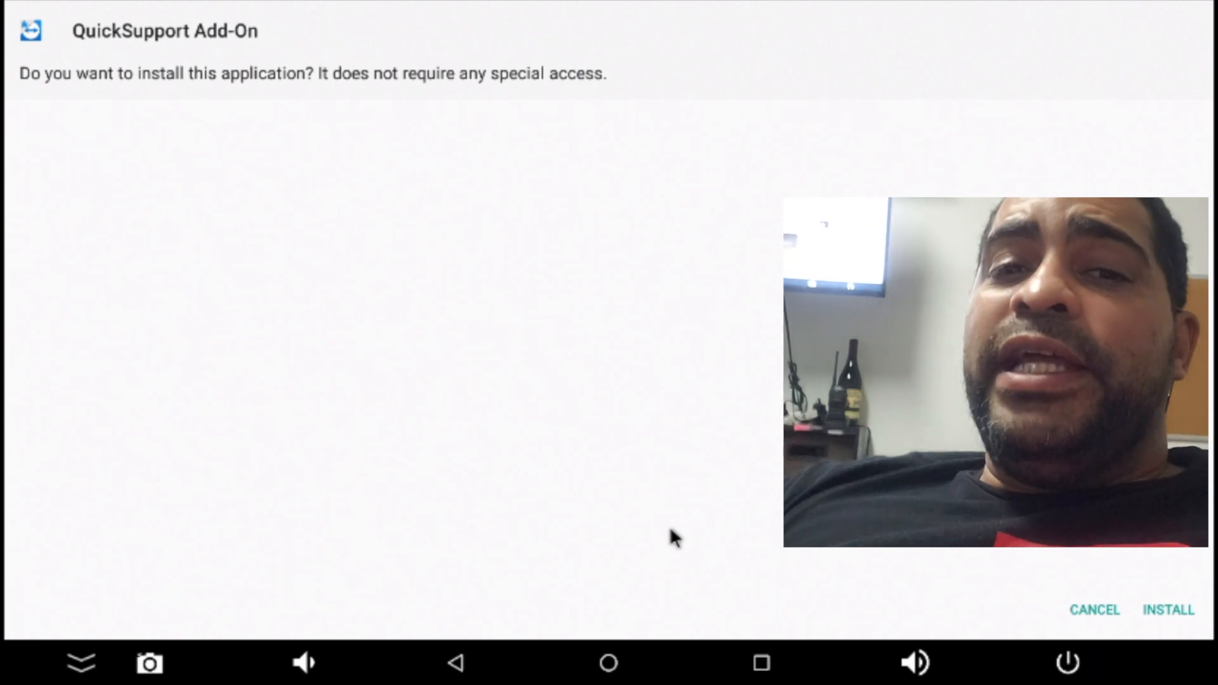
mouse_move(1122, 592)
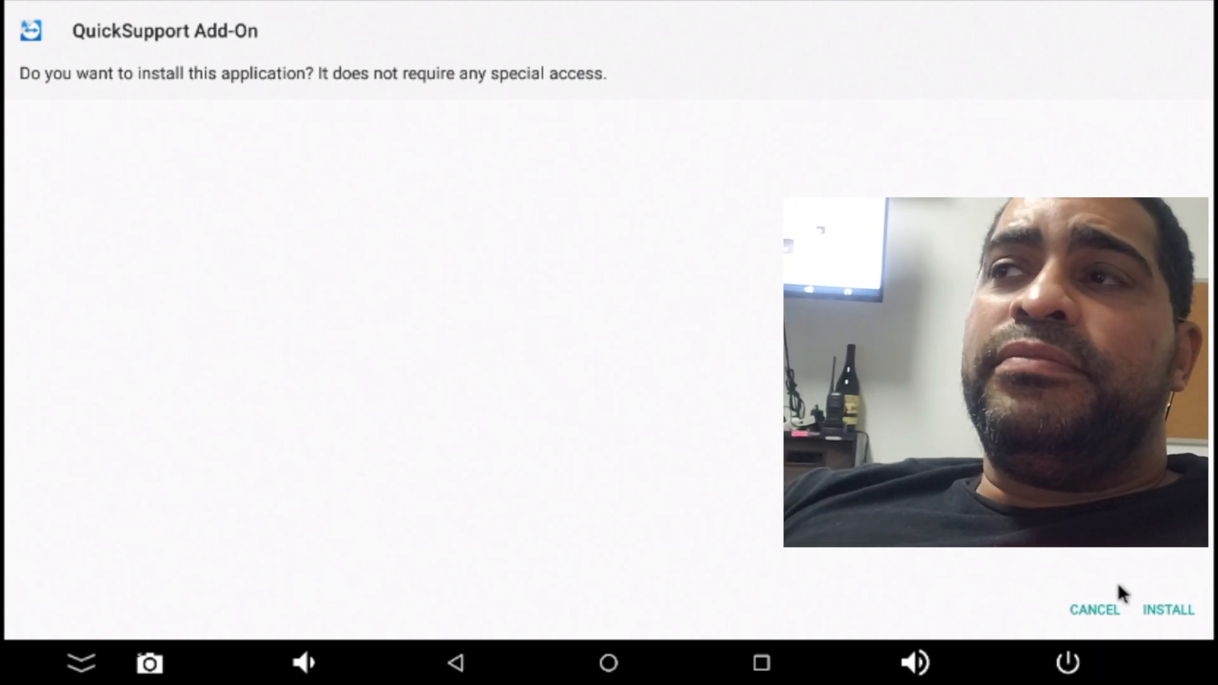
click(1168, 610)
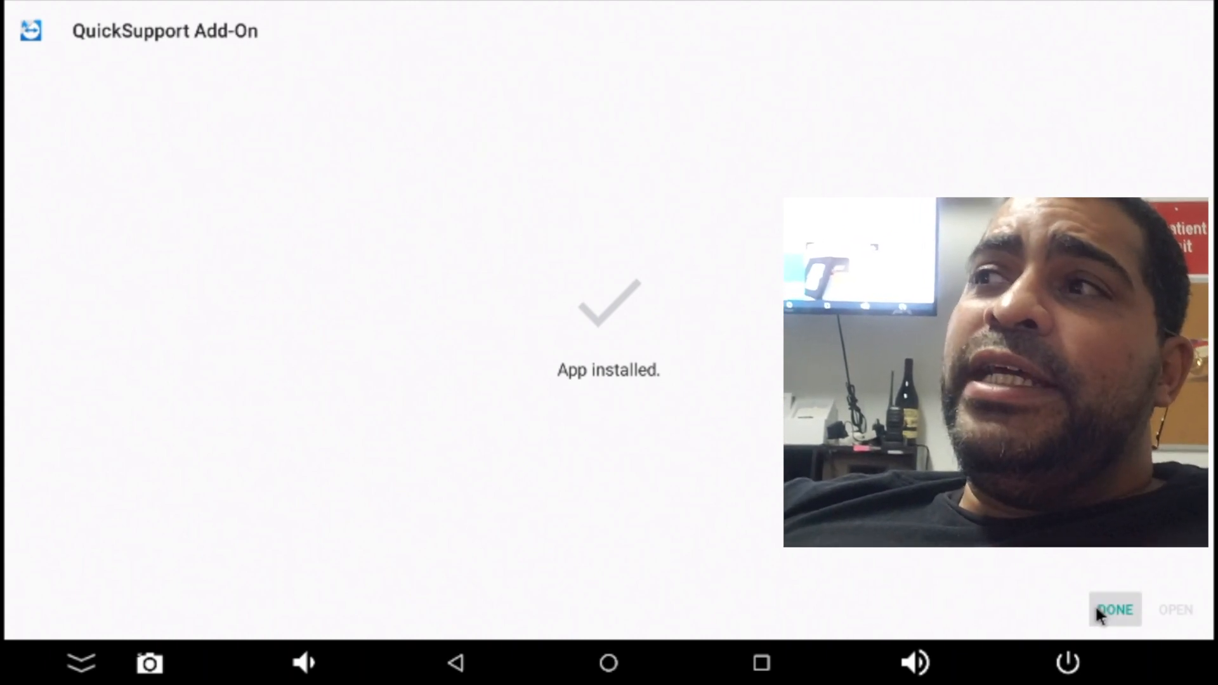
click(1114, 609)
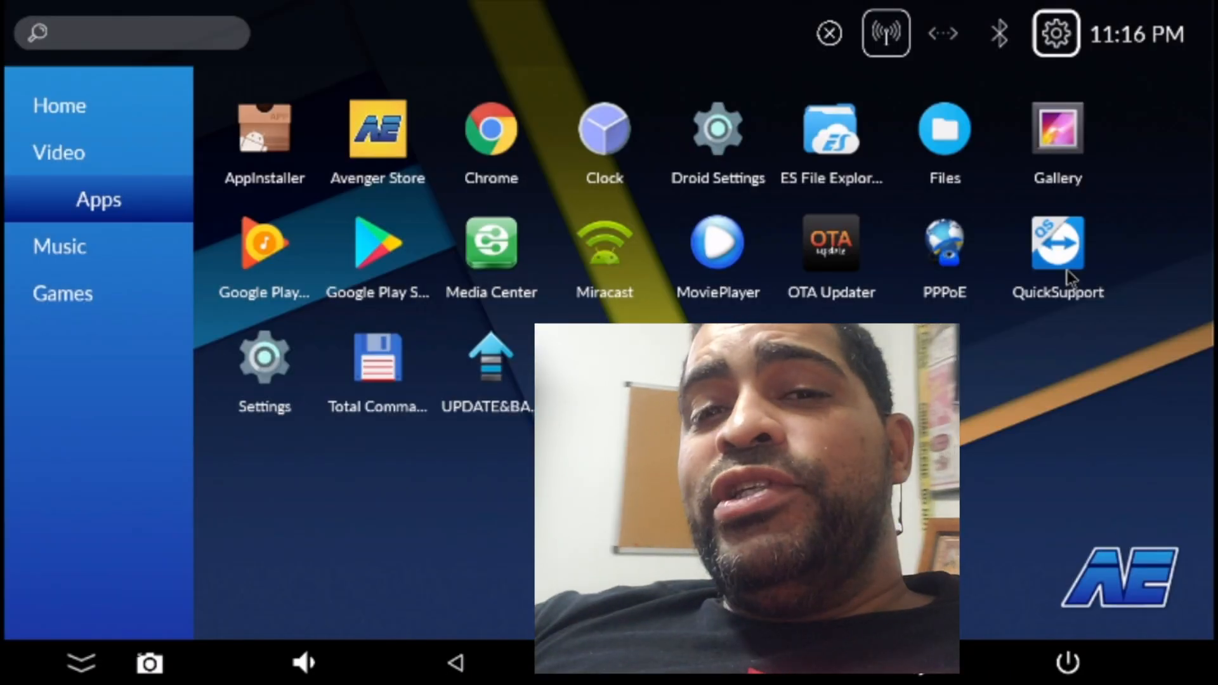
- Launch QuickSupport to reveal the device ID, then exit to the launcher
click(1056, 243)
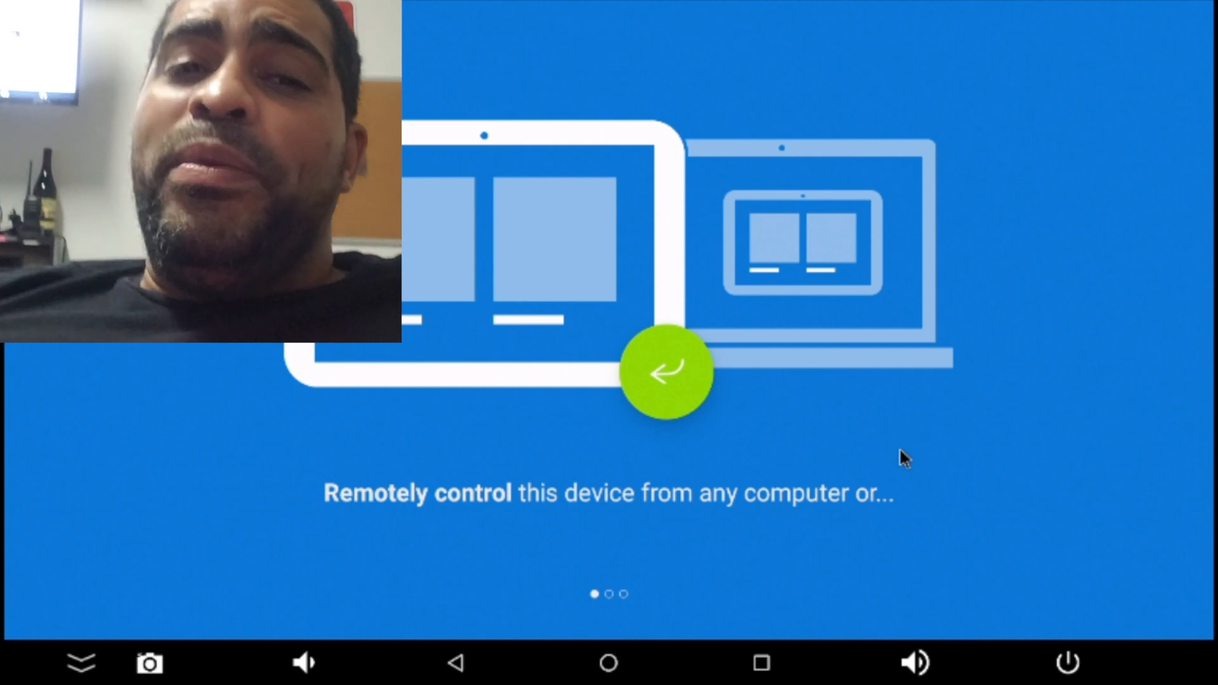
mouse_move(902, 457)
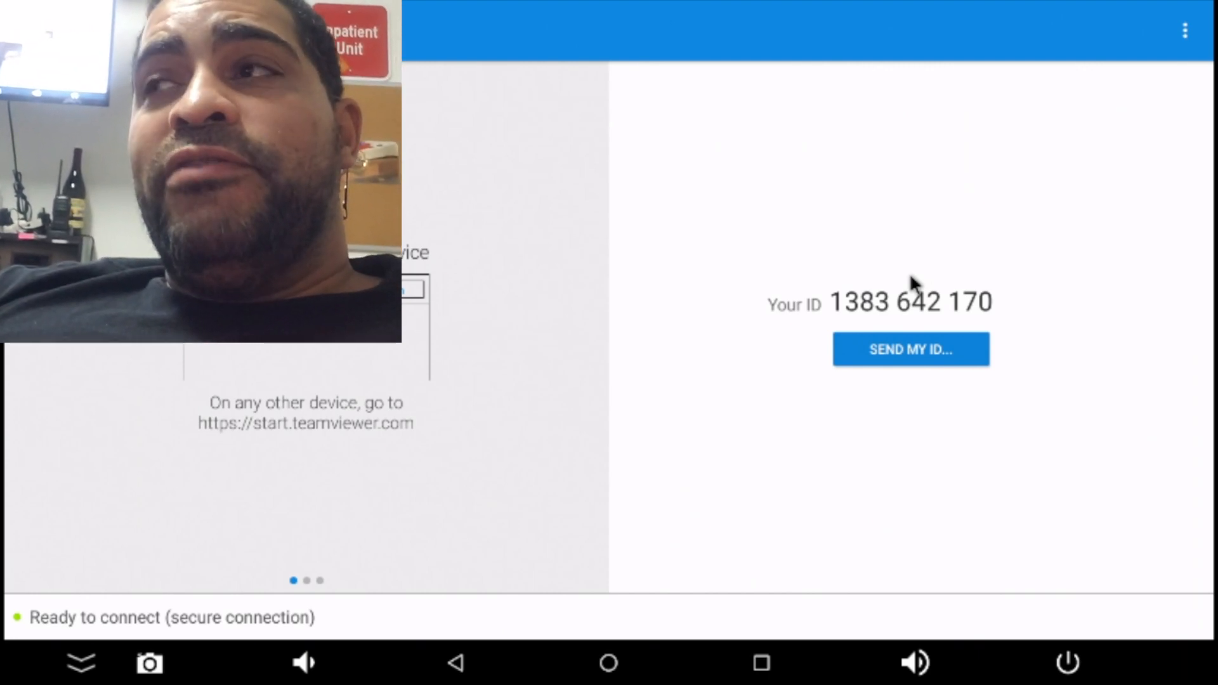
double_click(910, 302)
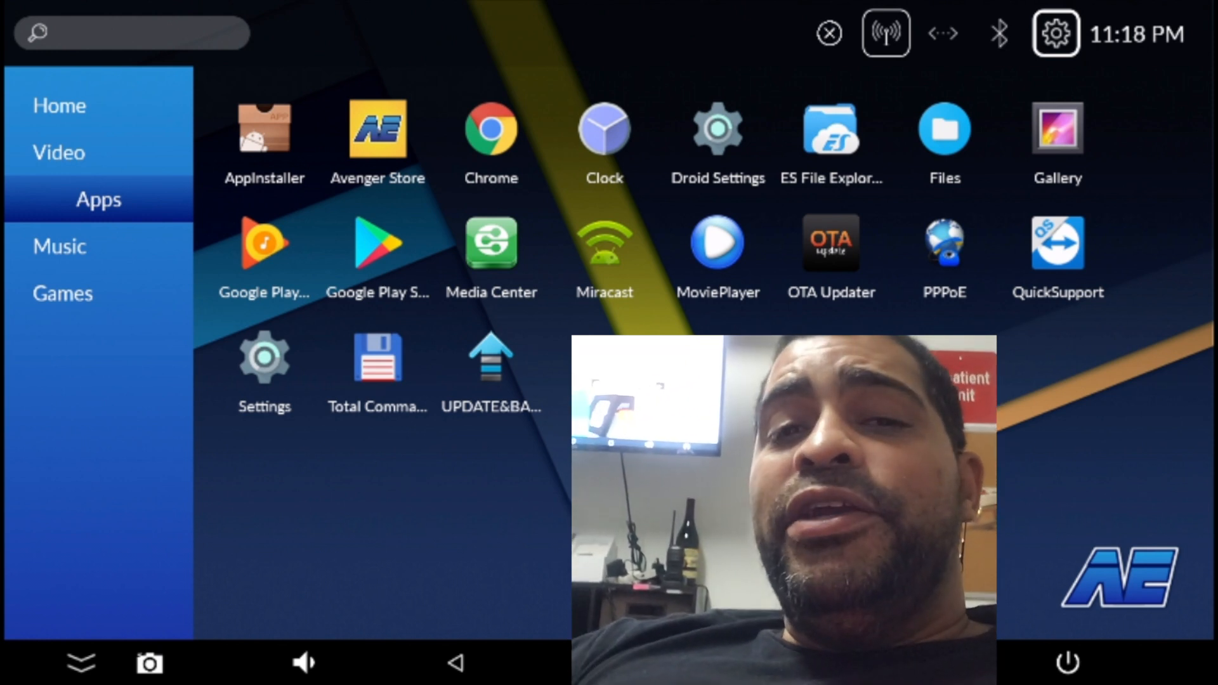
- Open AppInstaller and list the Local Disk APKs, including QuickSupport and Add-On
click(263, 128)
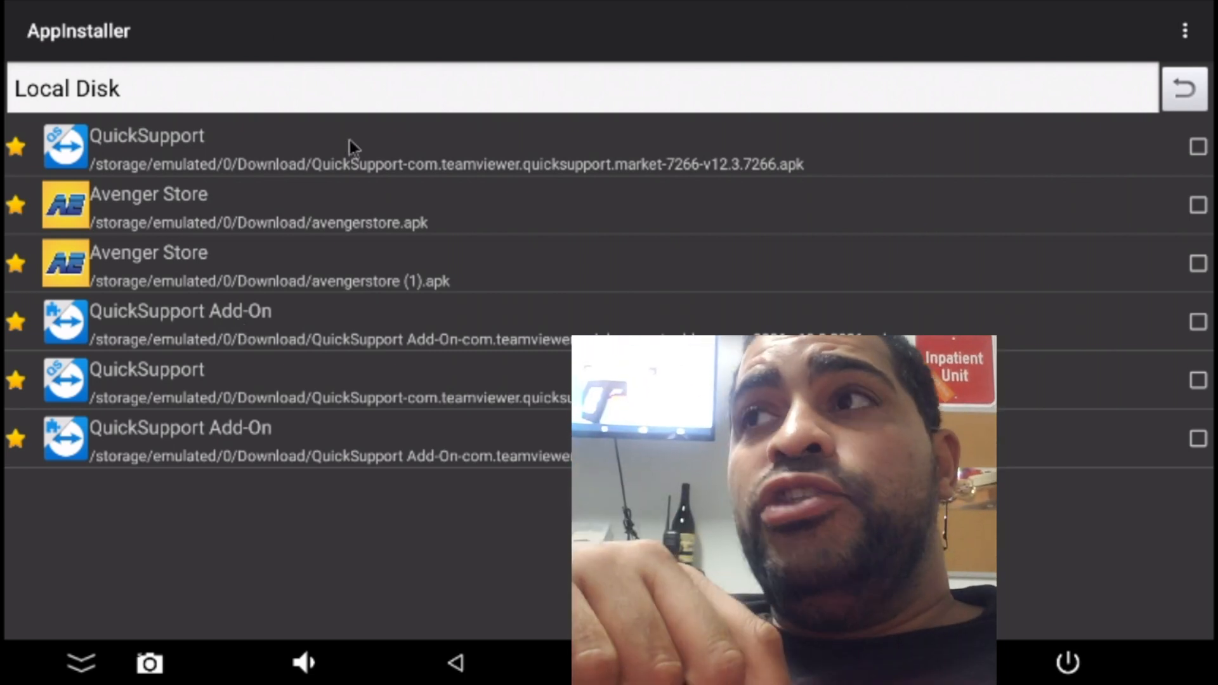
click(146, 136)
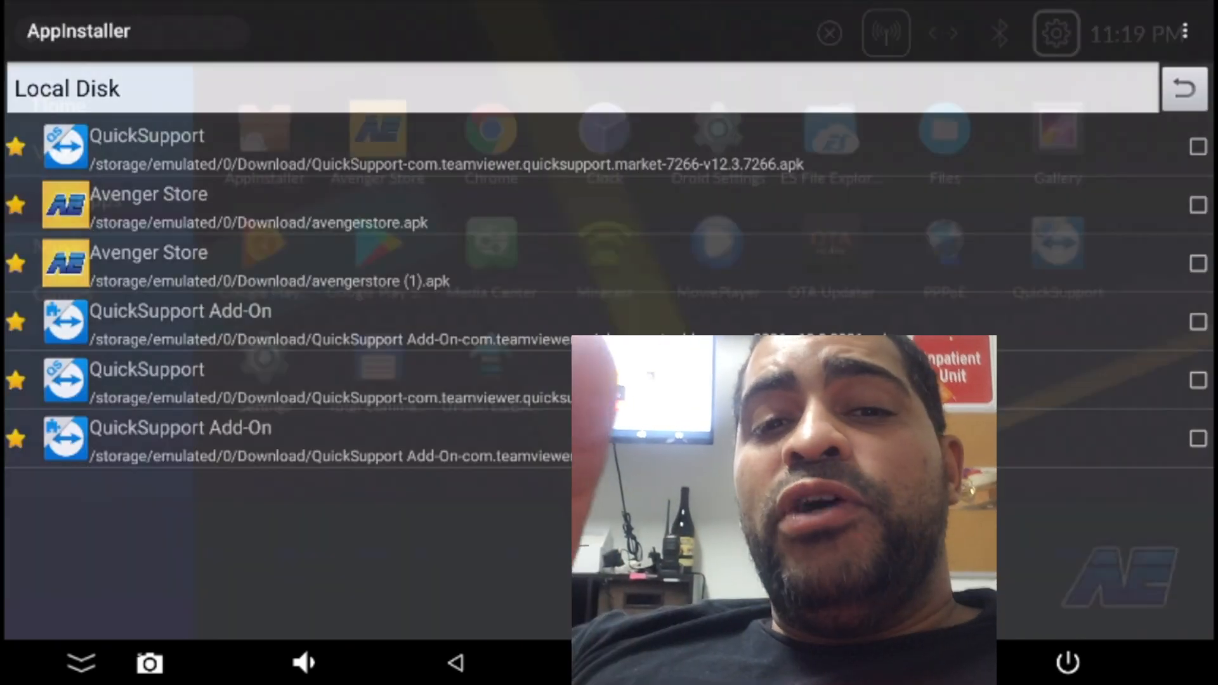
- Reopen Chrome and navigate to the Avenger Electronics HOME page
click(454, 663)
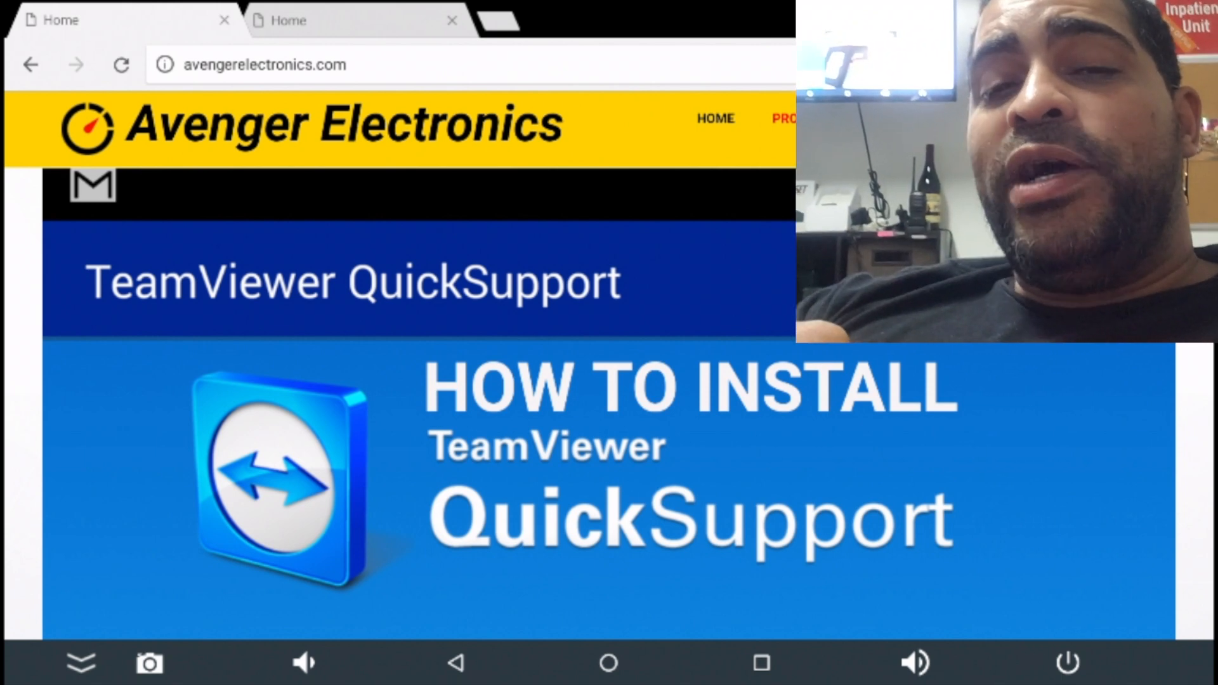
click(714, 118)
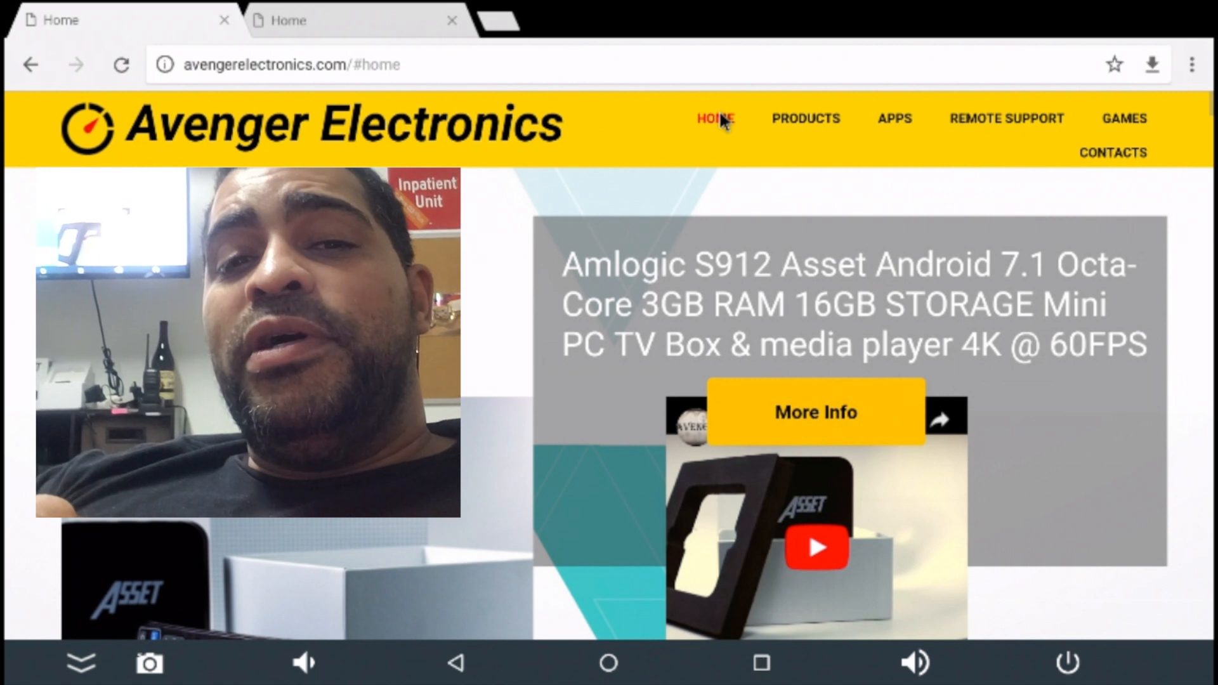